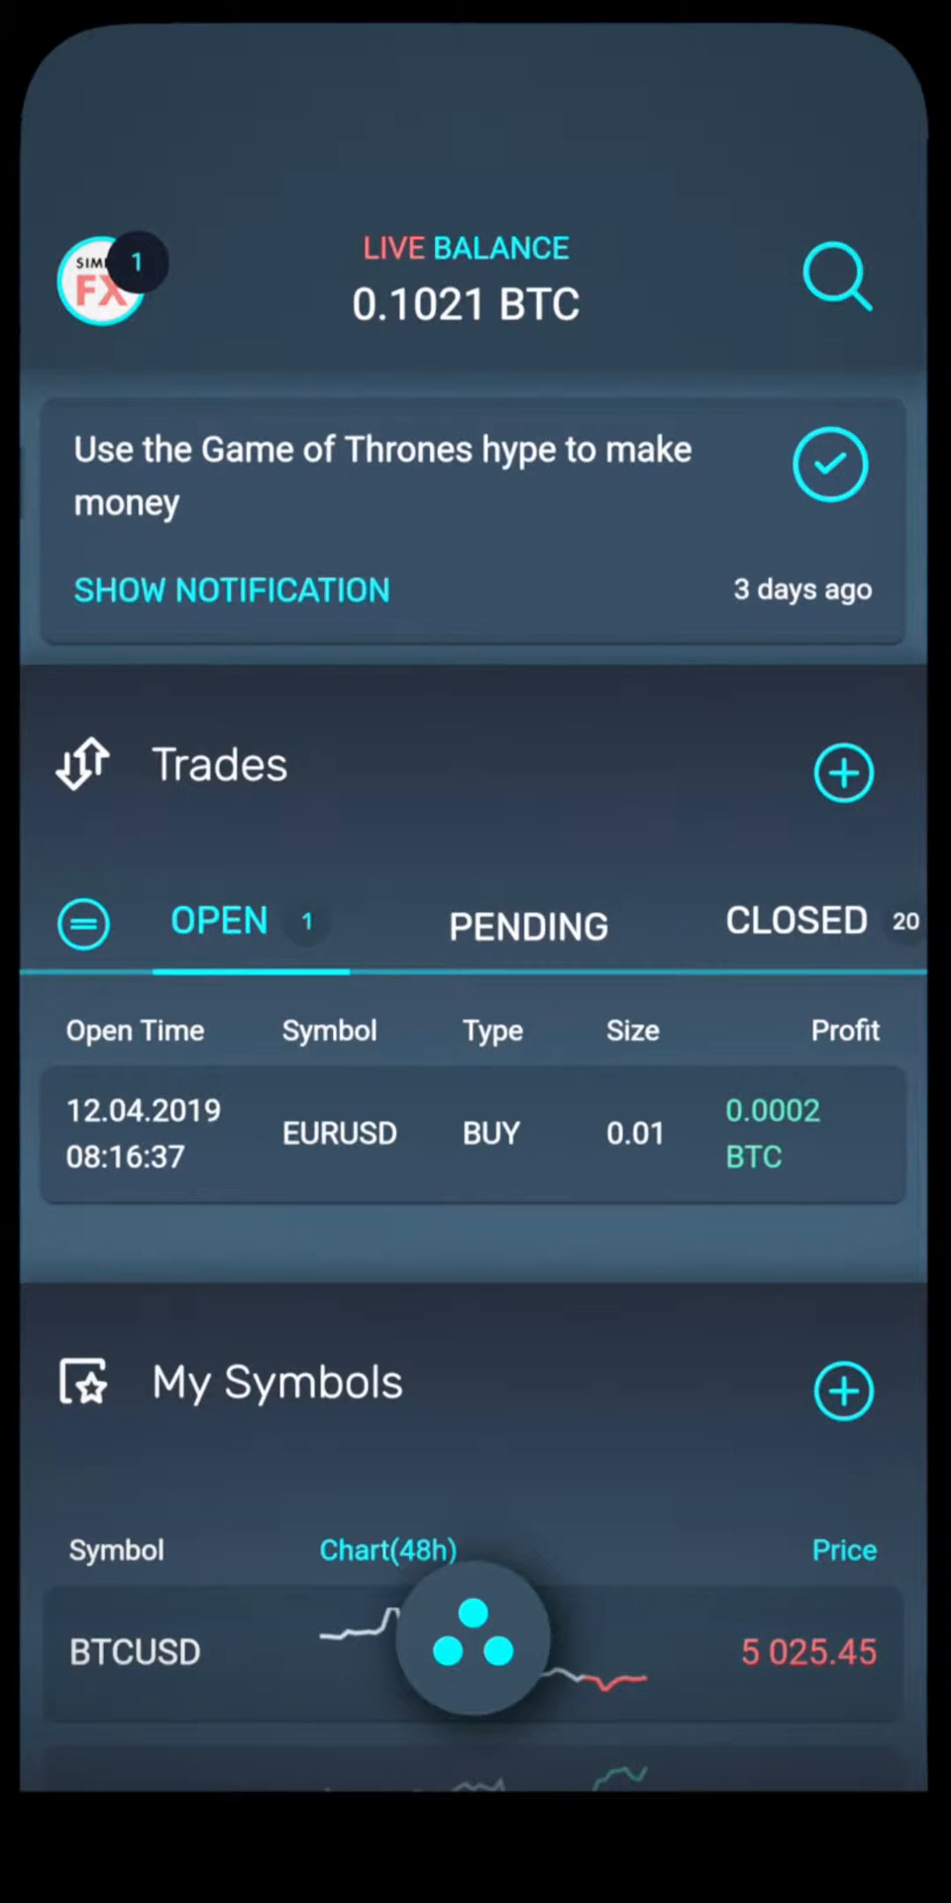
click(105, 279)
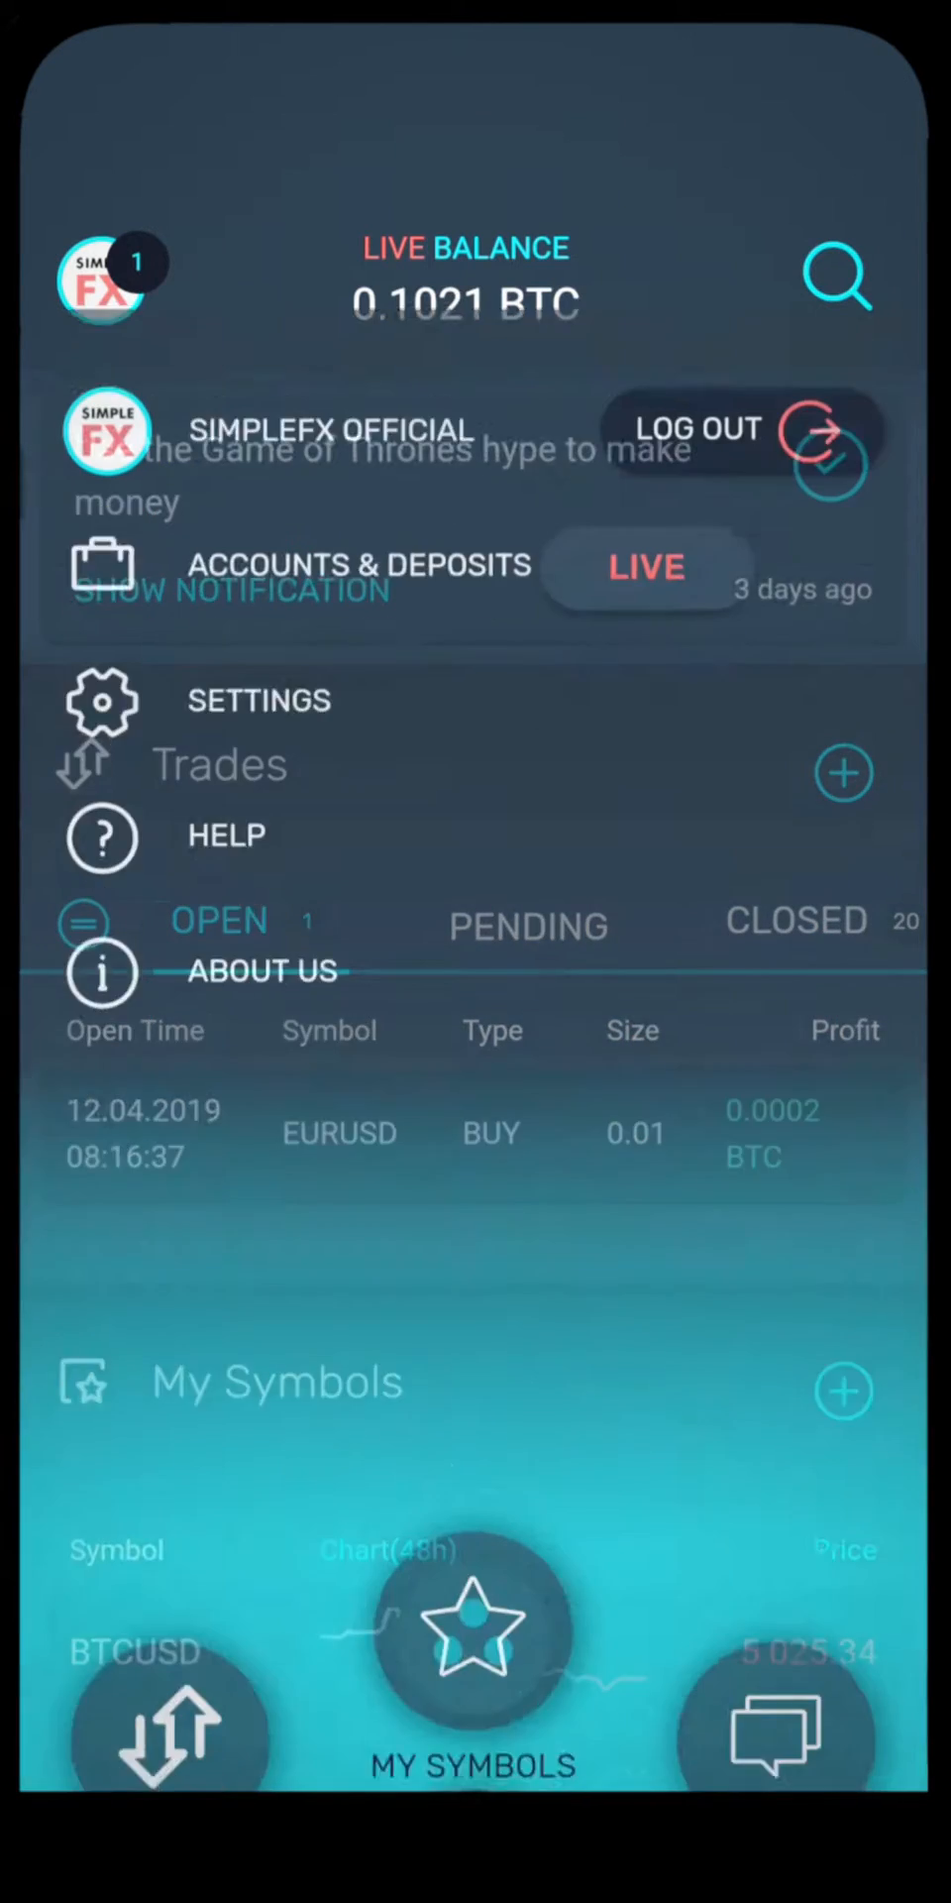
click(474, 1631)
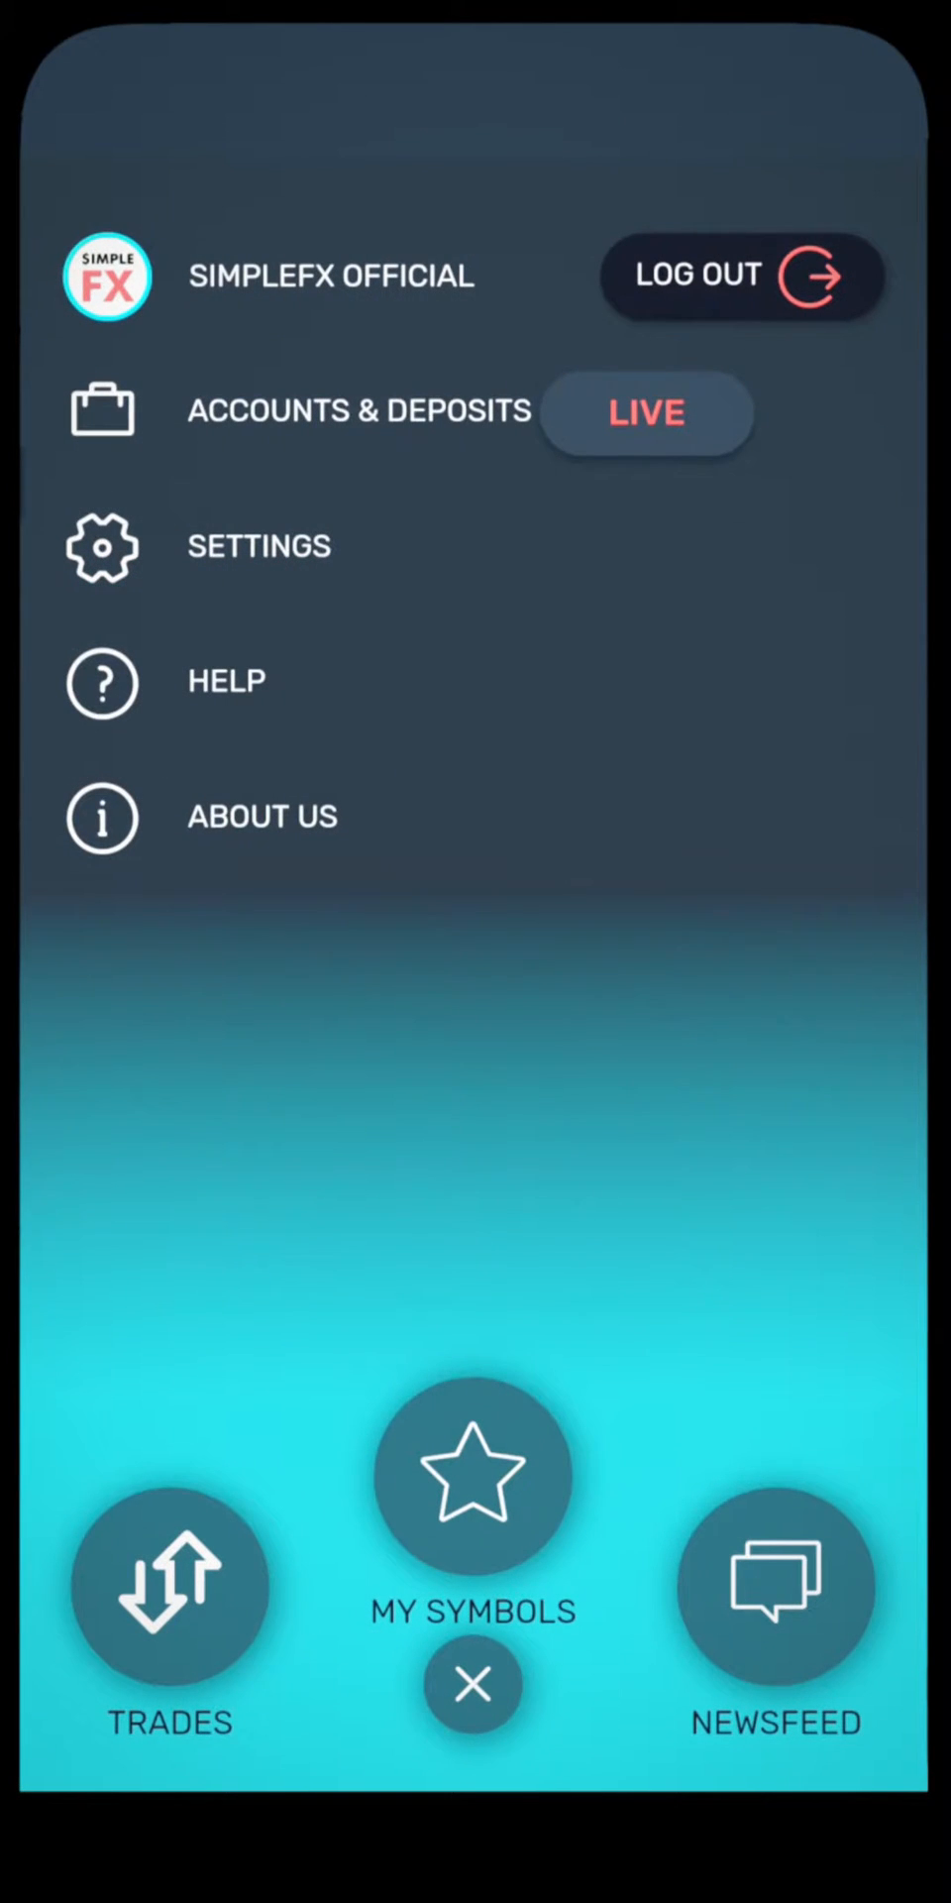
click(356, 411)
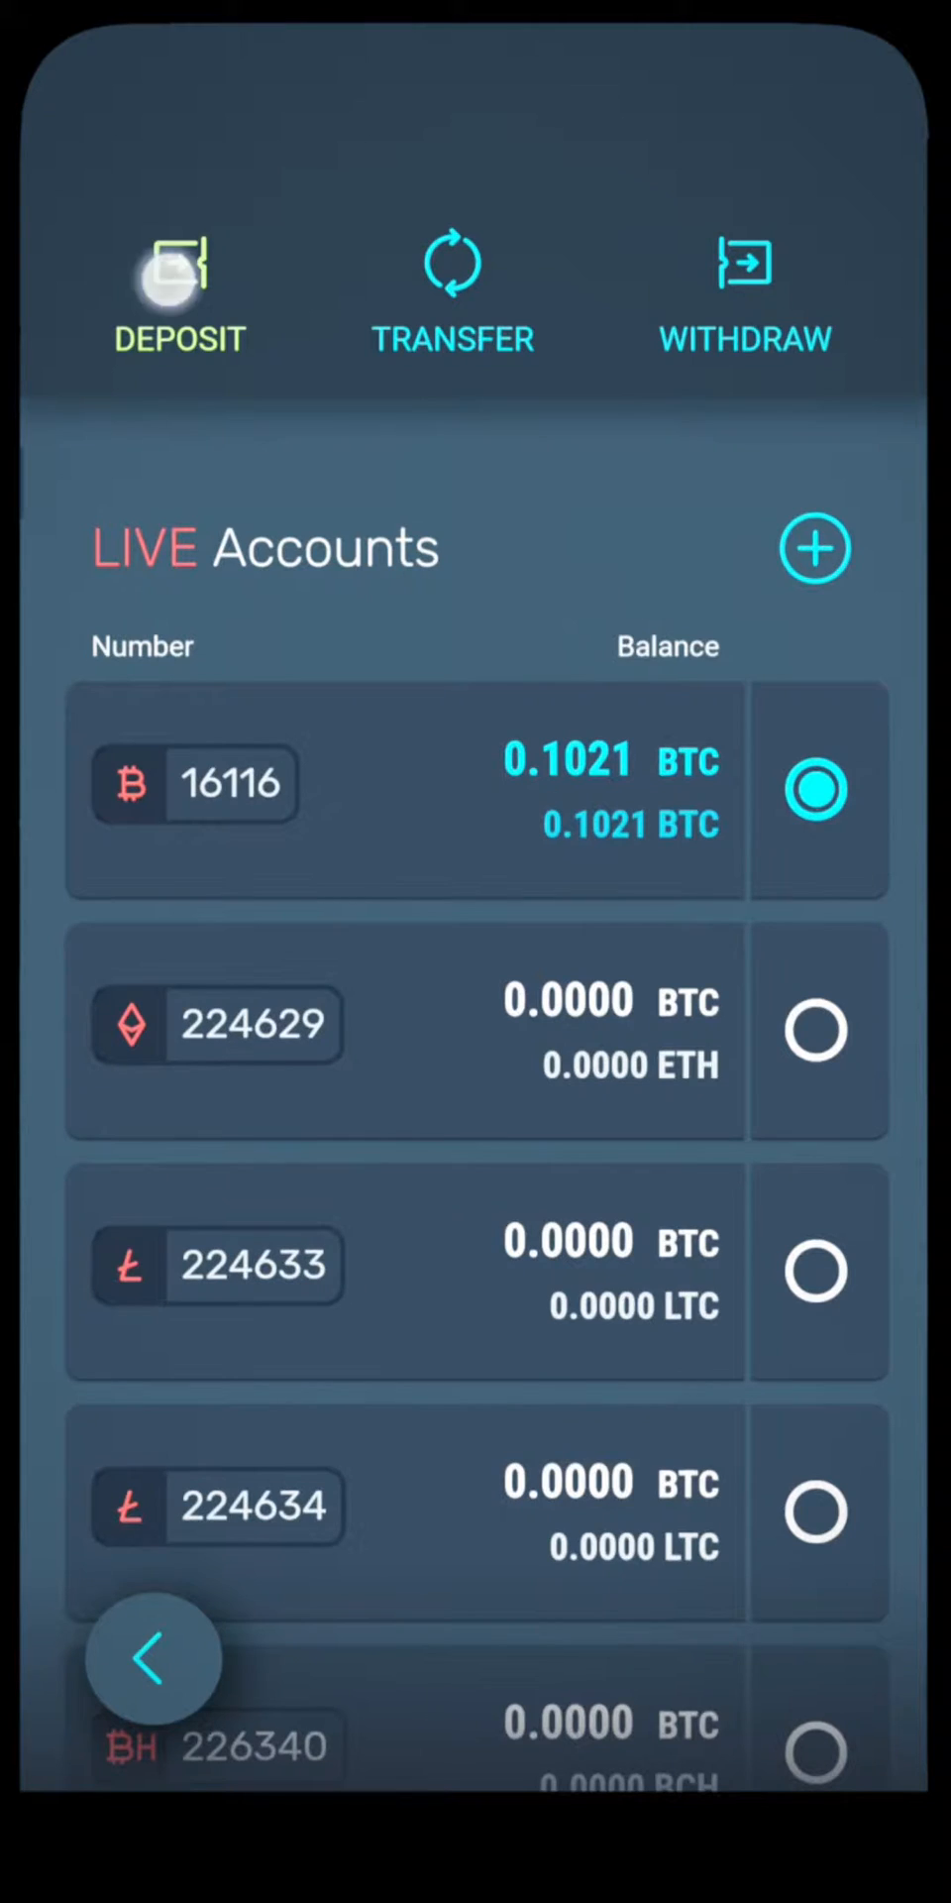
click(452, 292)
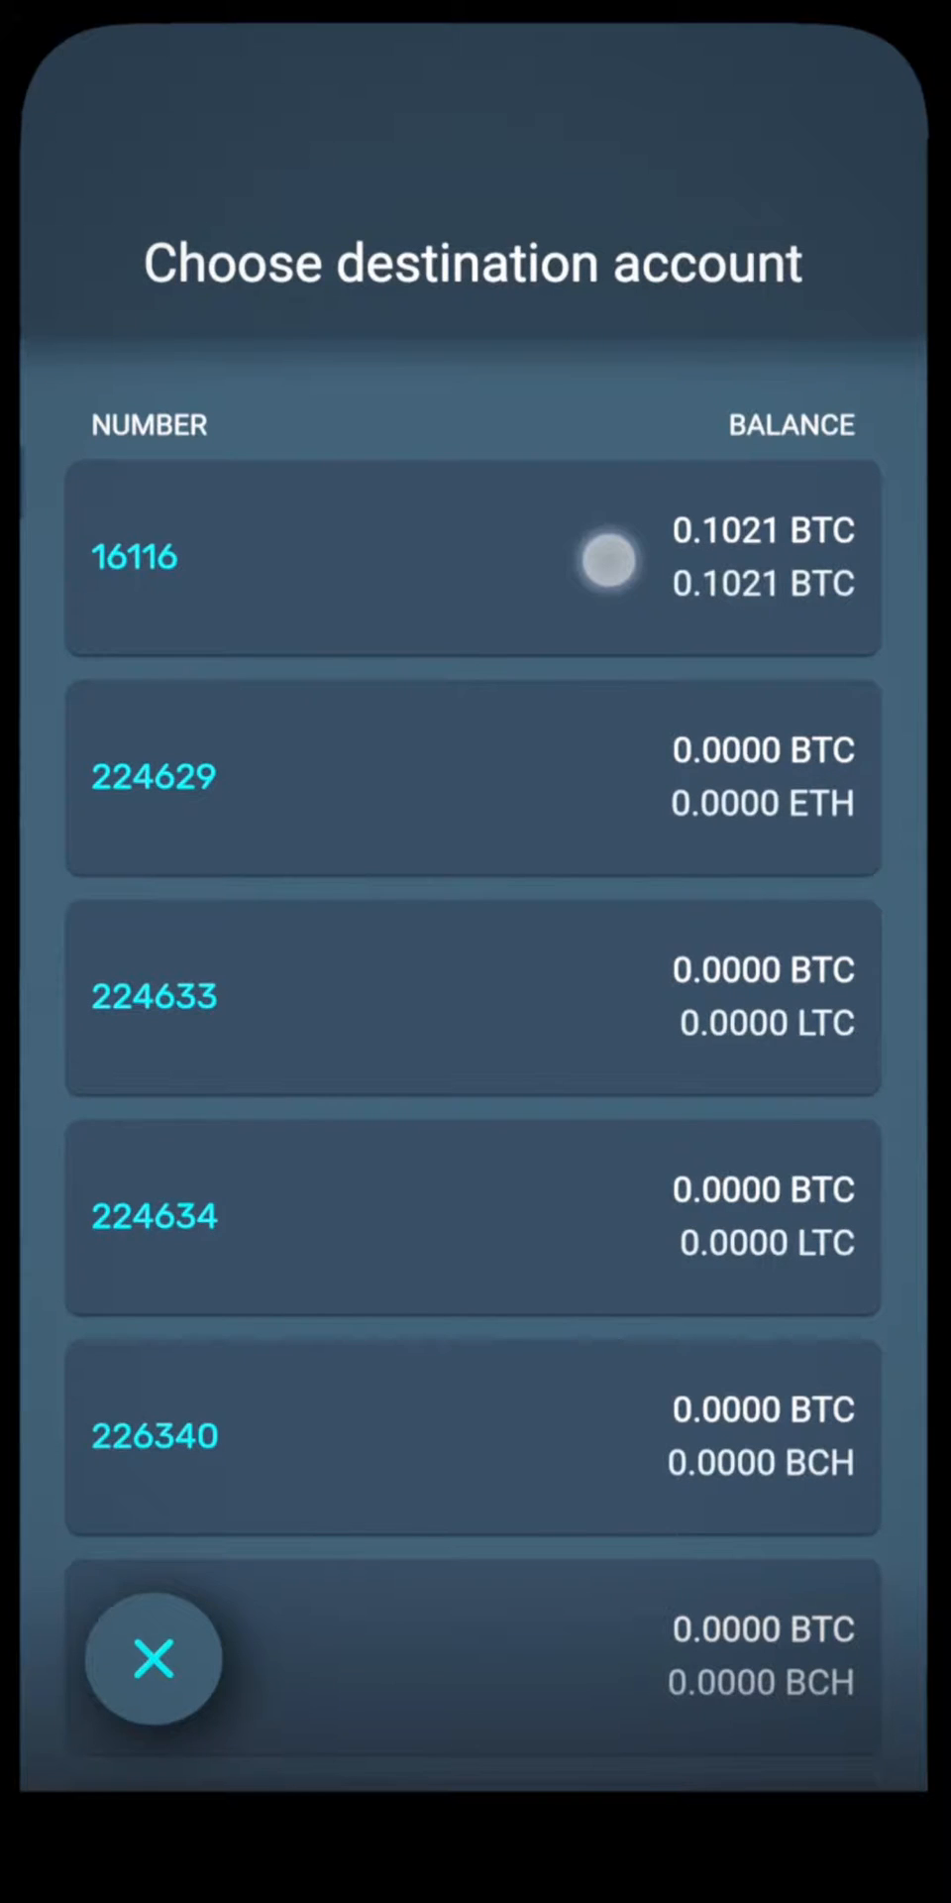
click(473, 559)
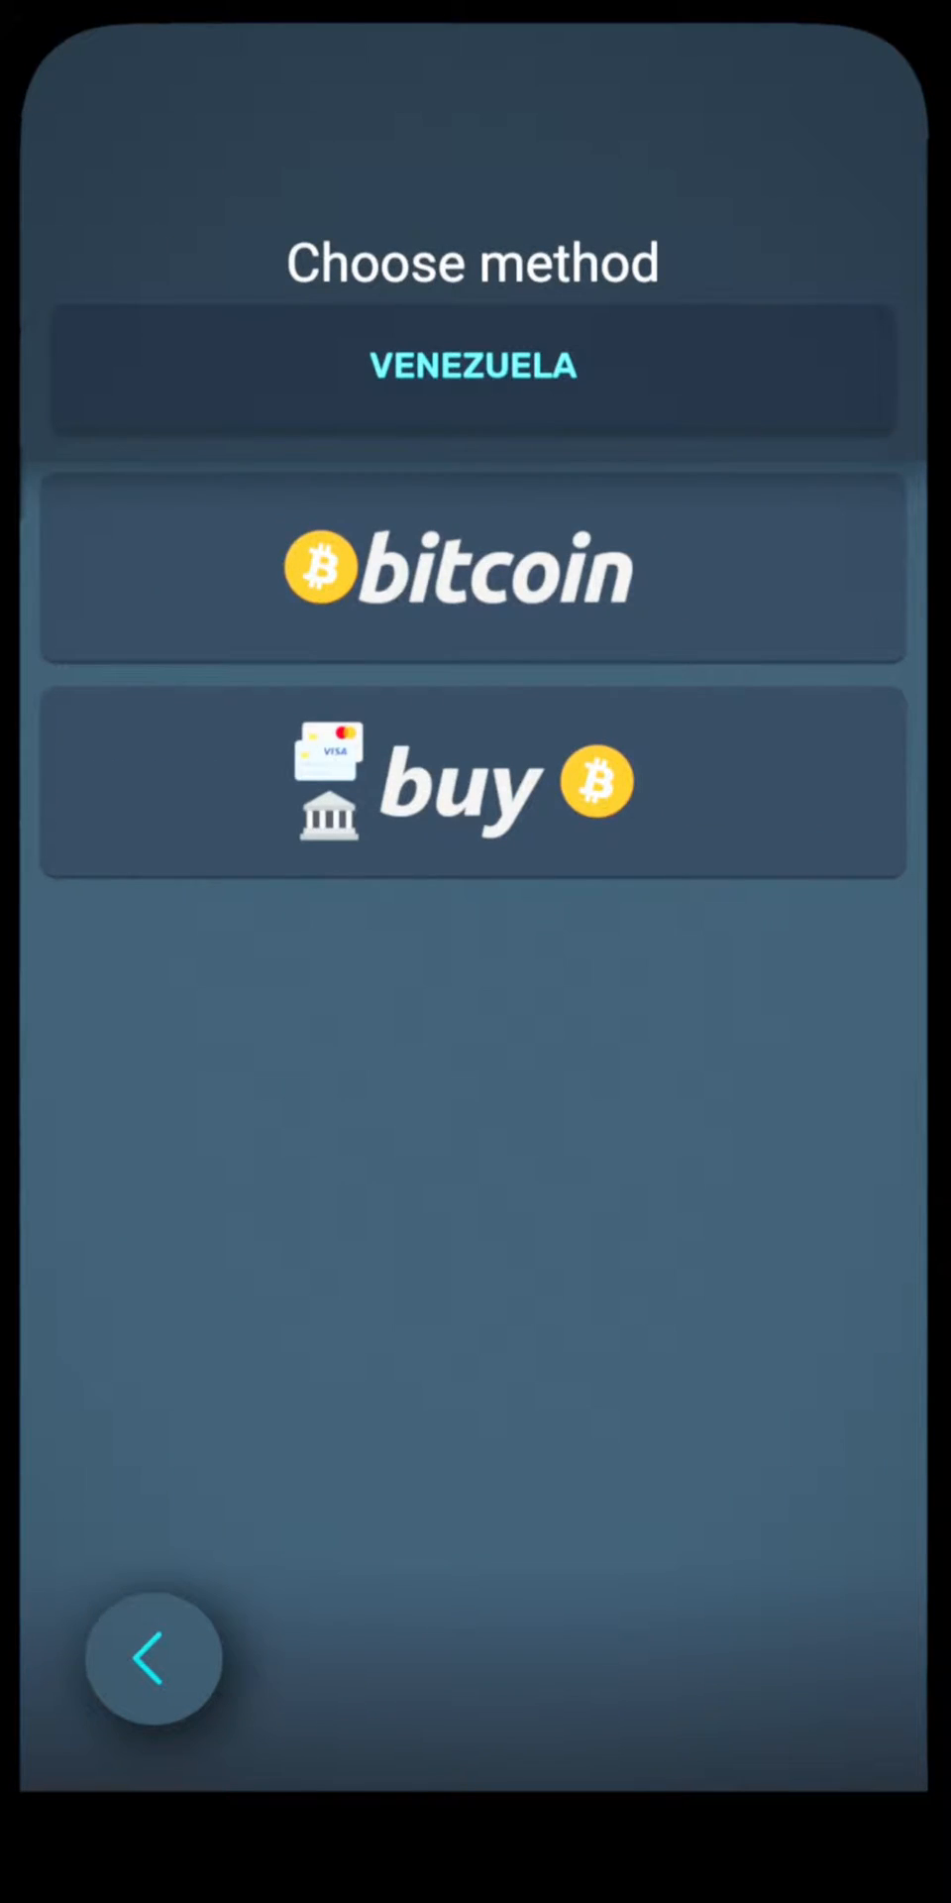
click(474, 567)
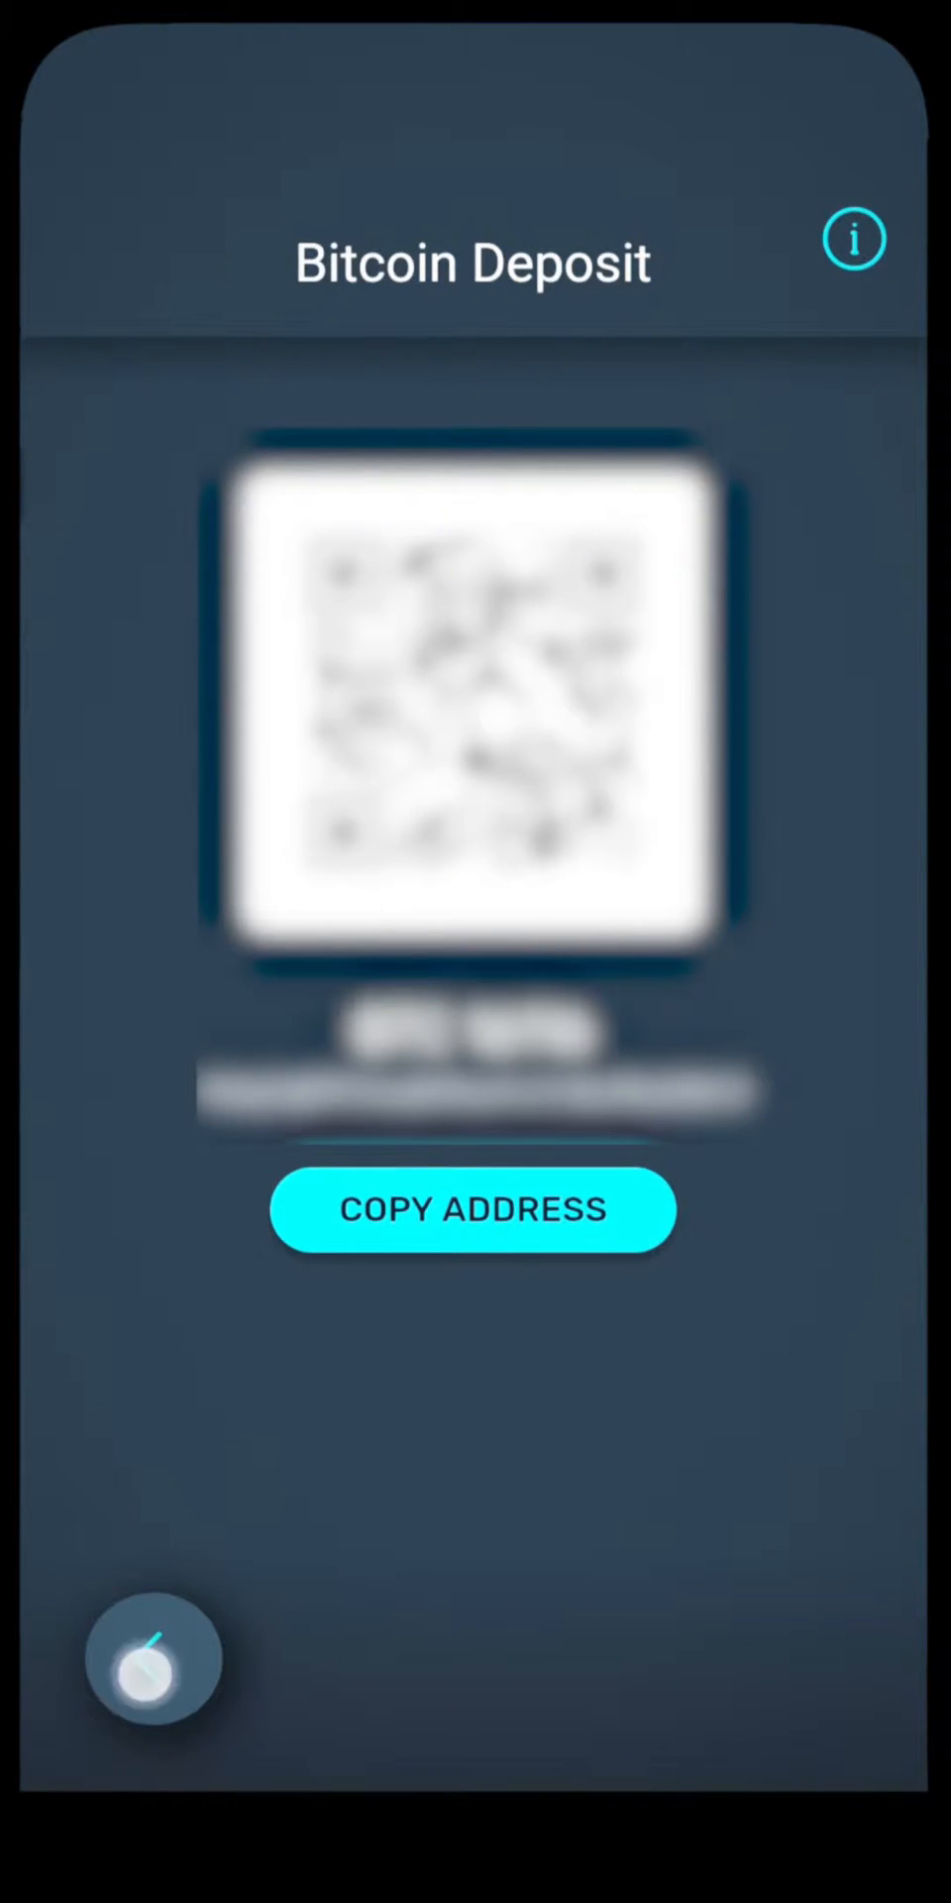
click(153, 1659)
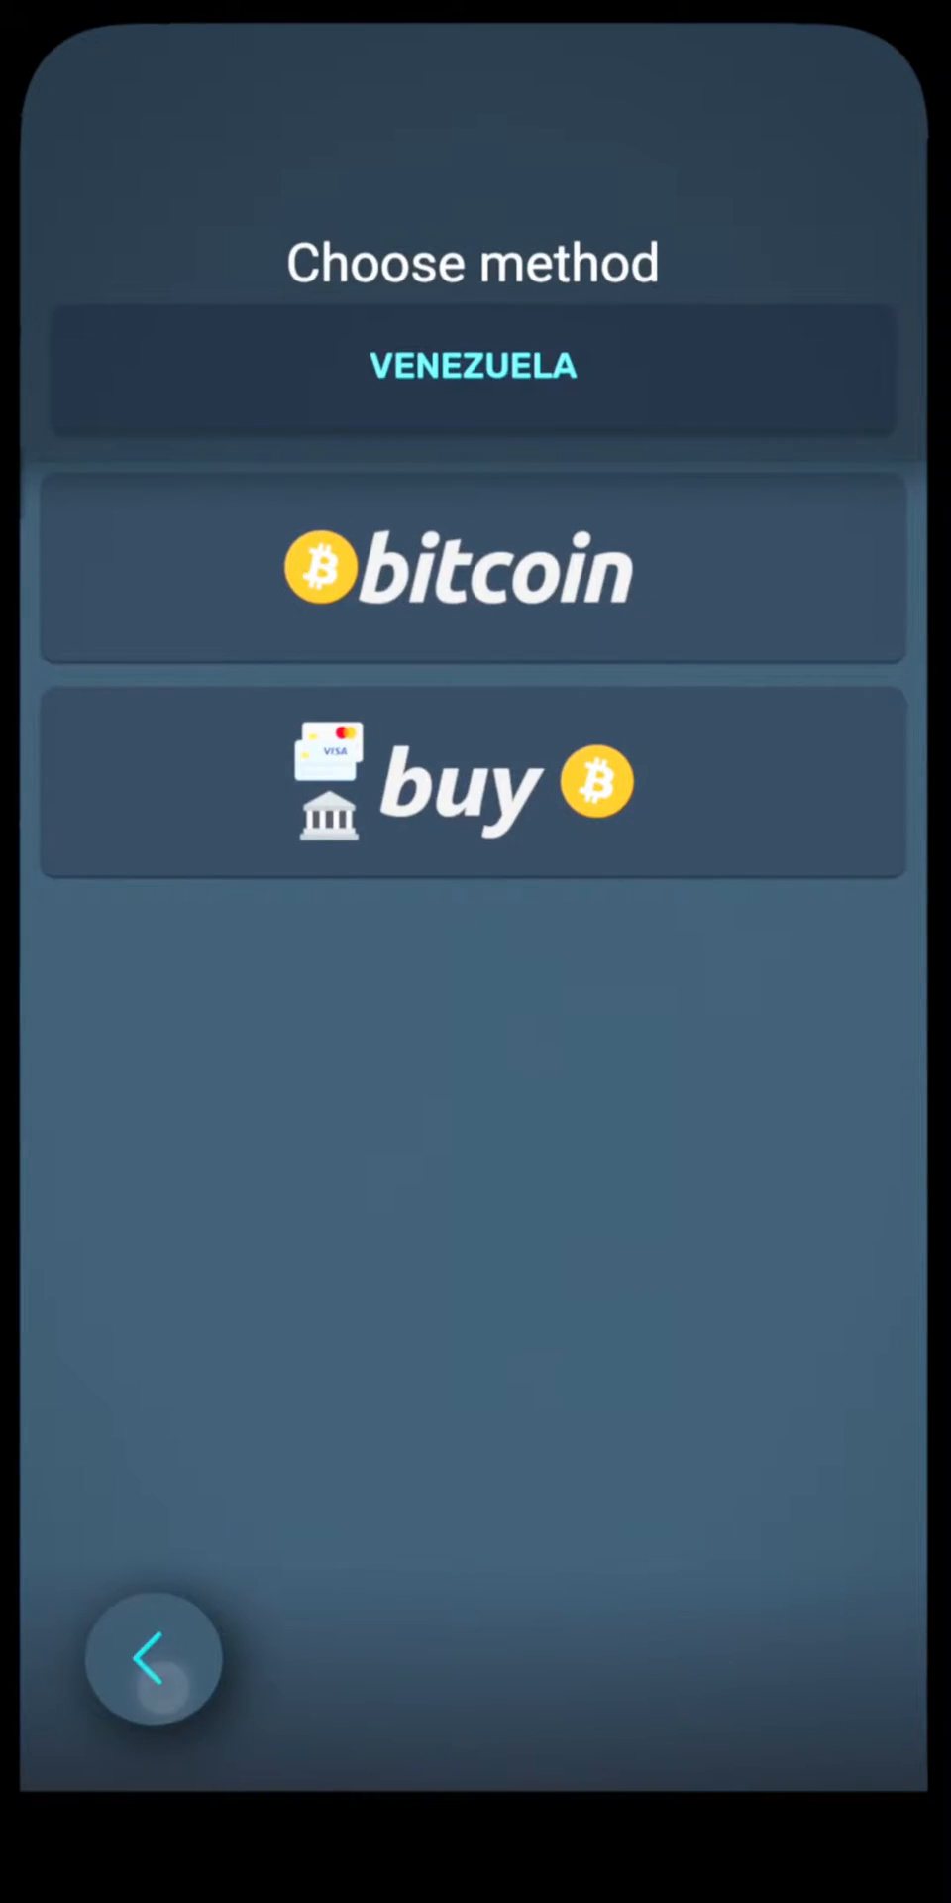
click(153, 1656)
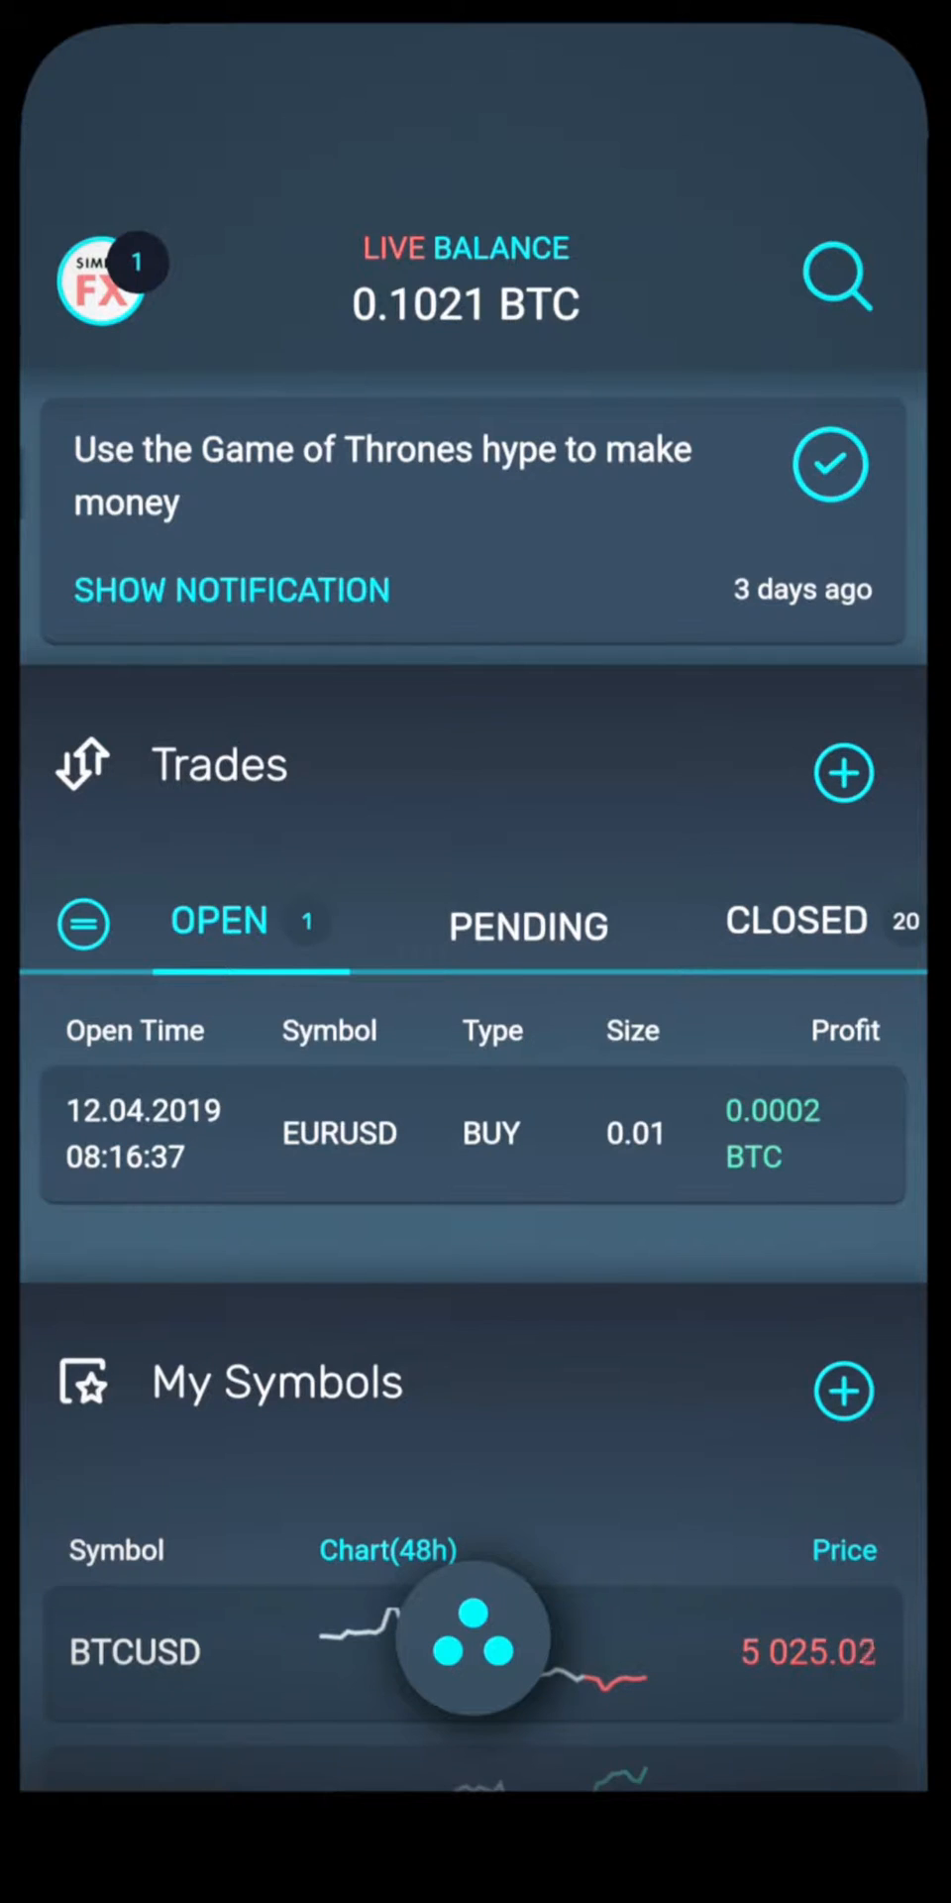
click(474, 1639)
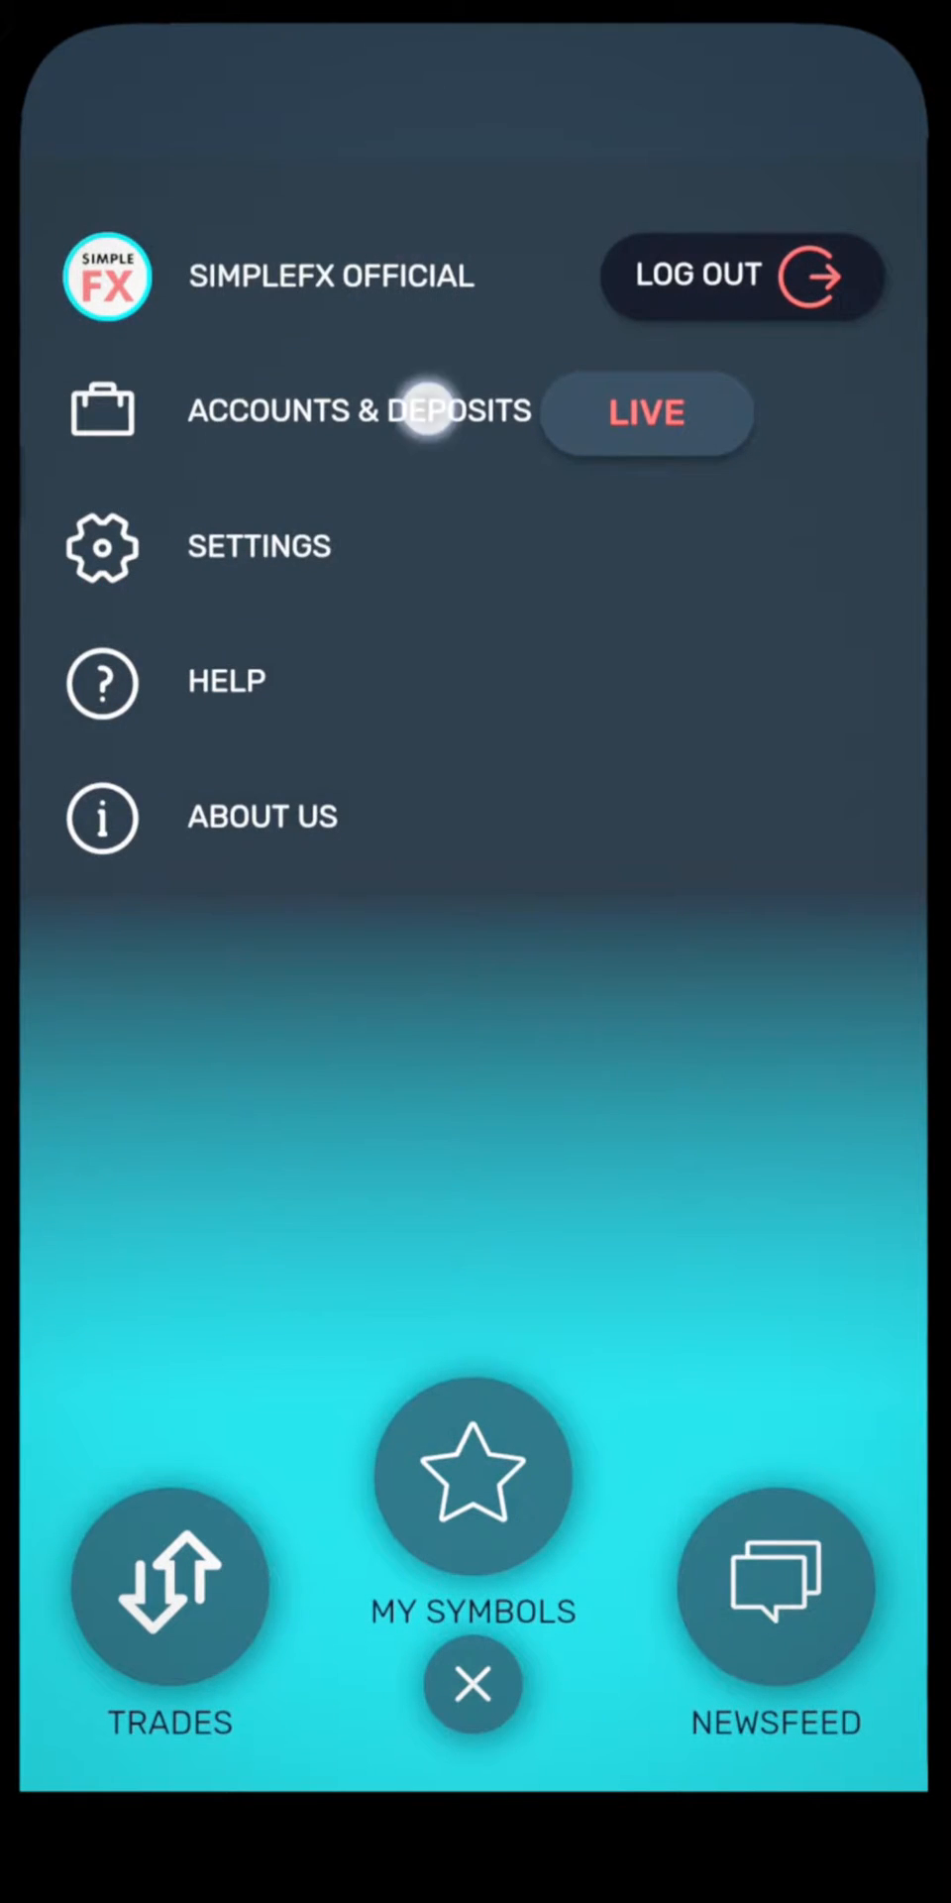
click(356, 412)
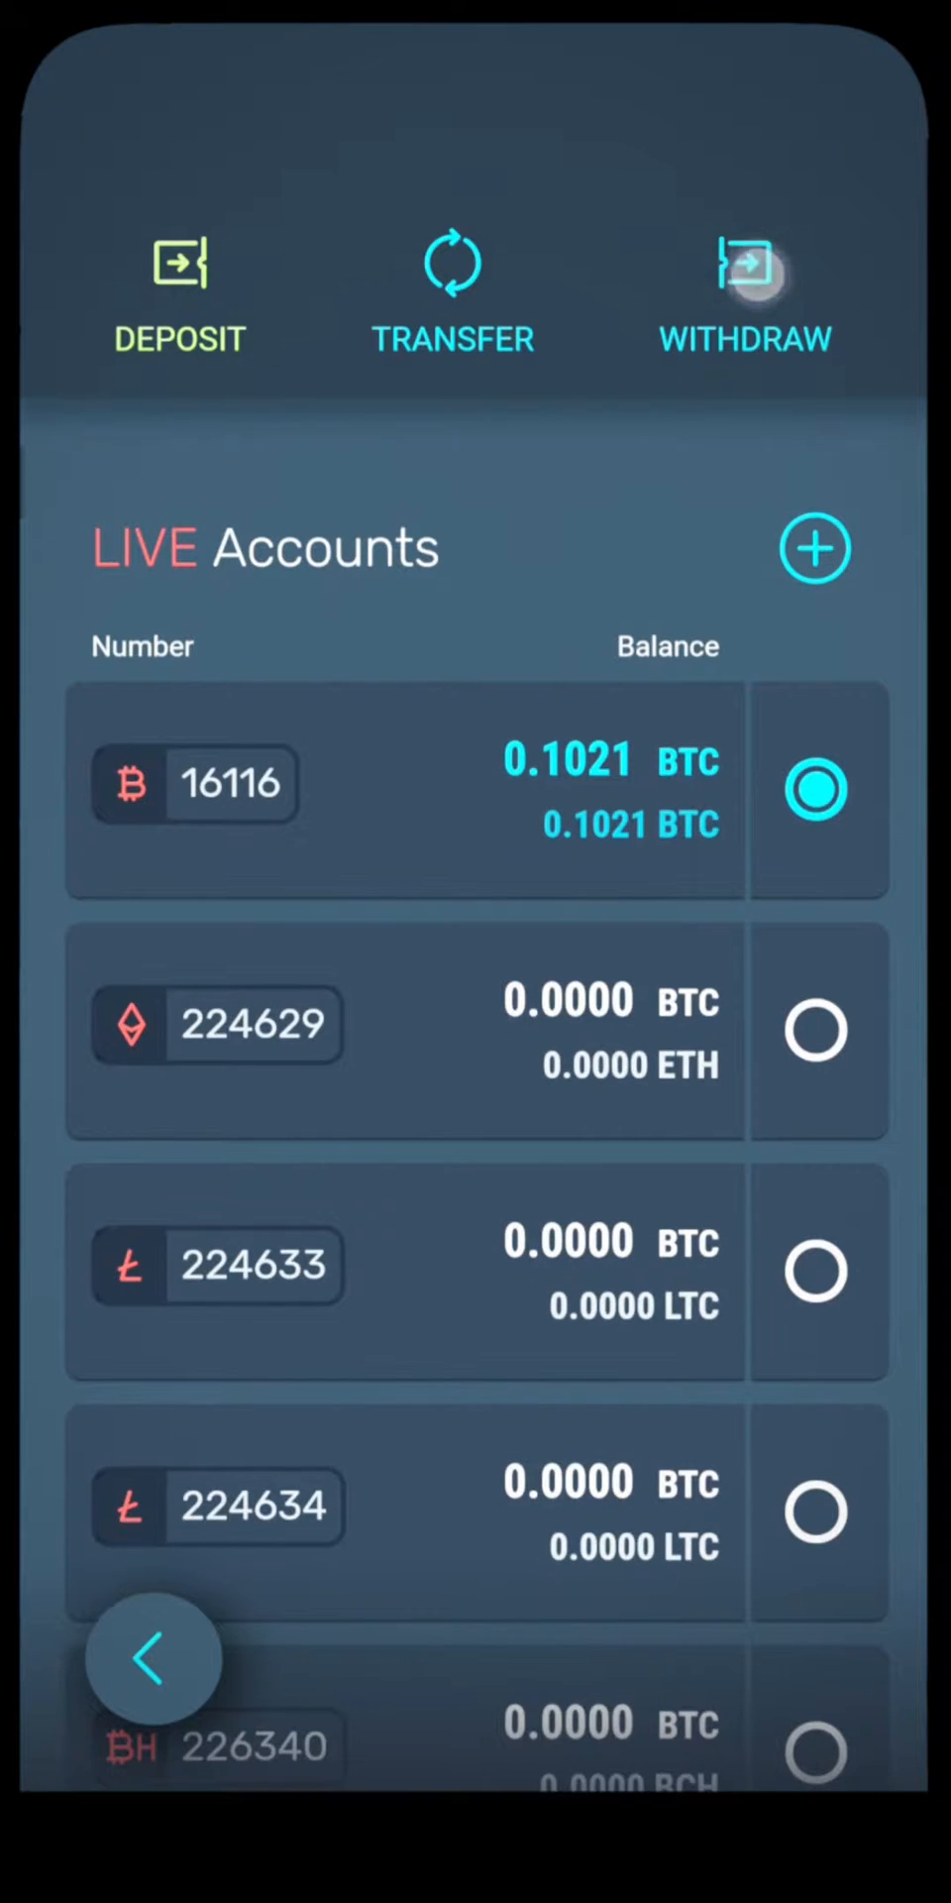
click(745, 298)
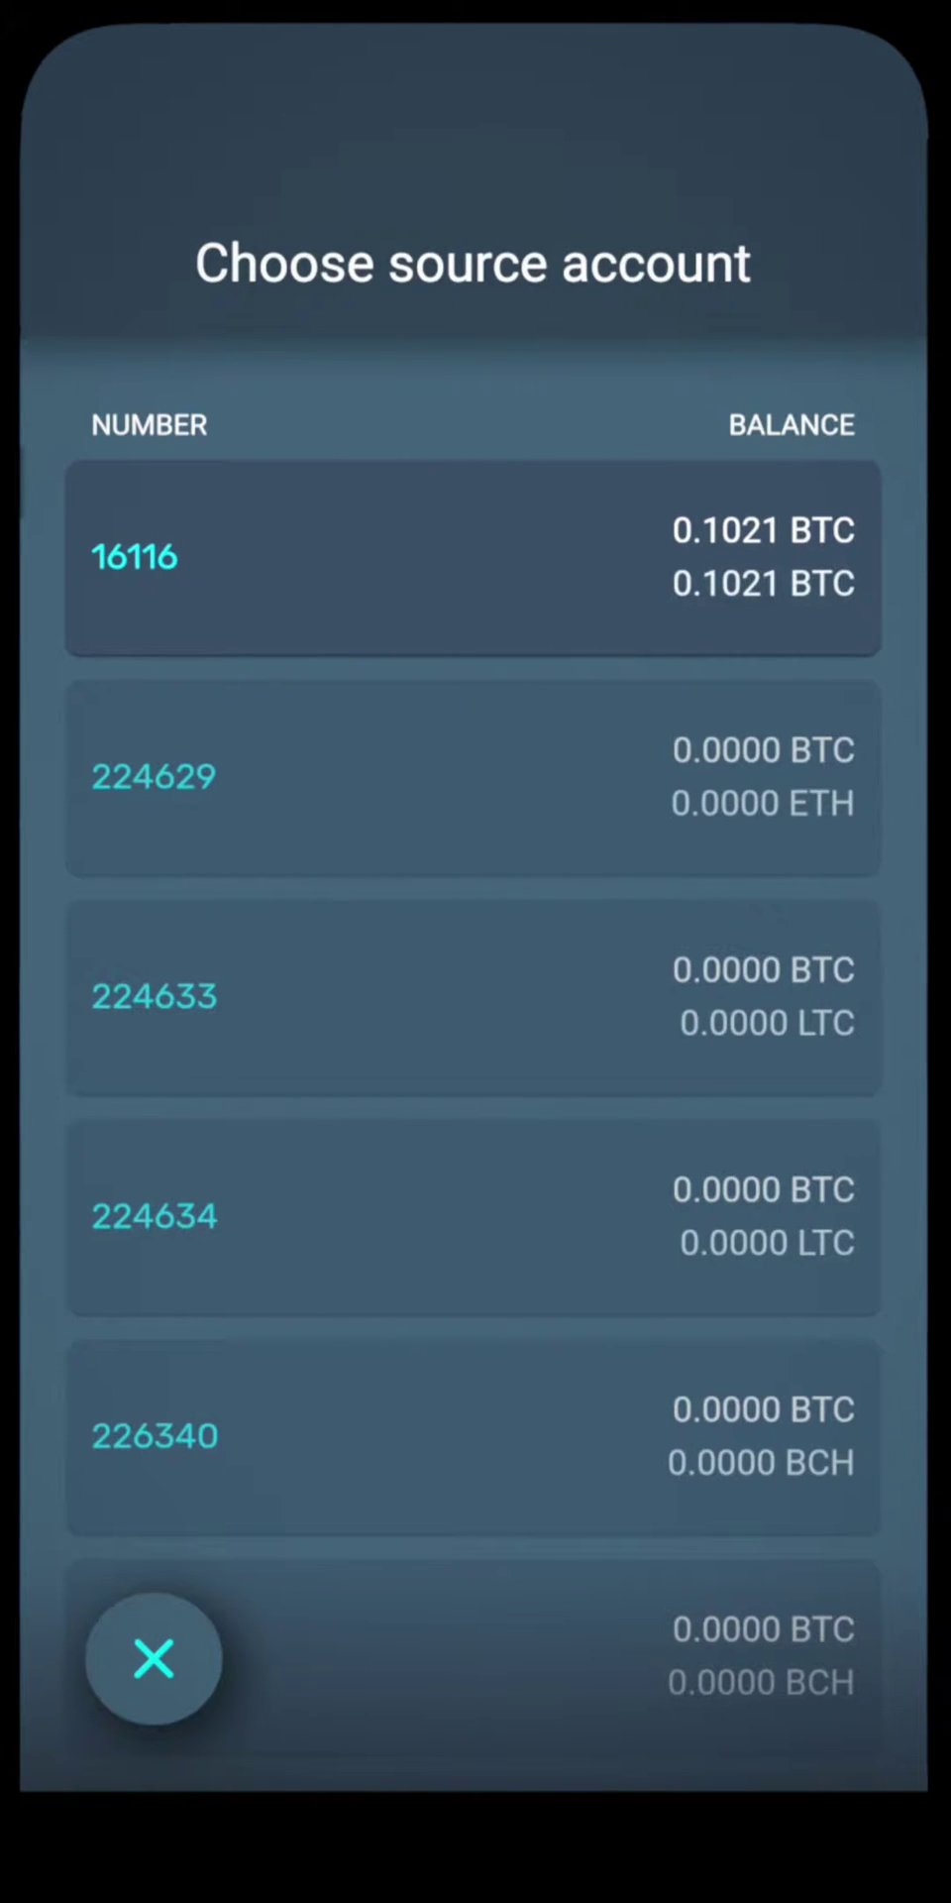
click(473, 557)
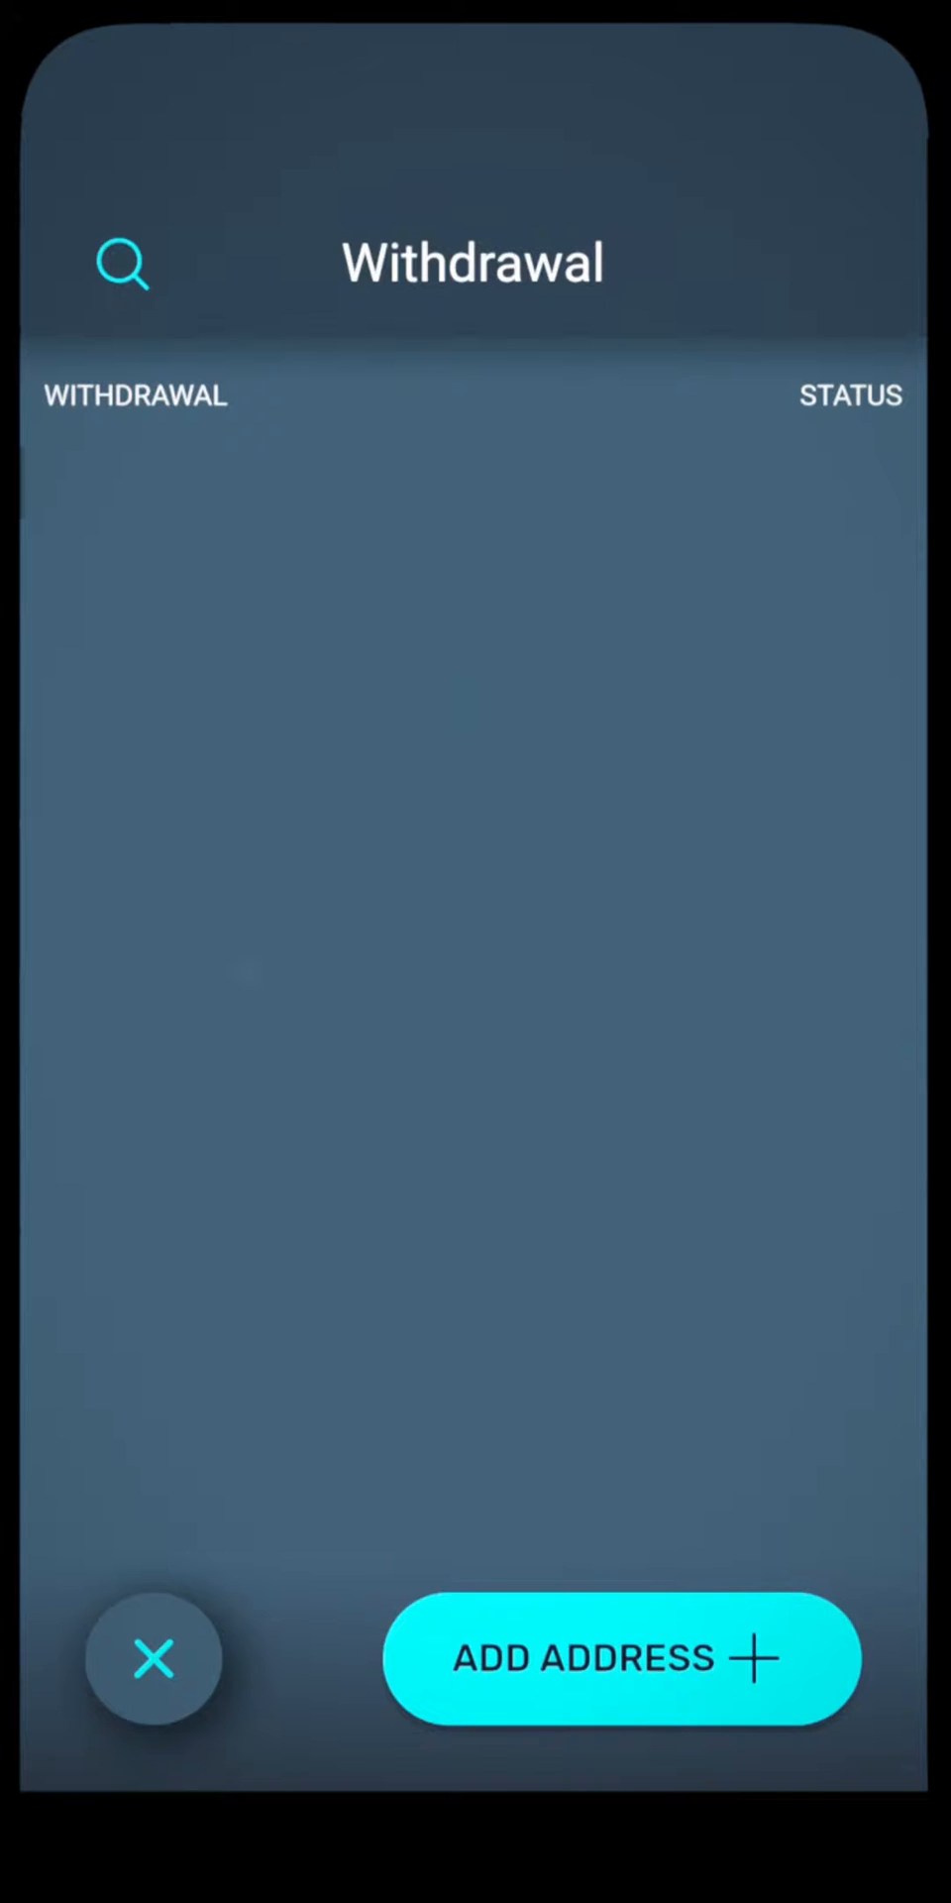
click(620, 1659)
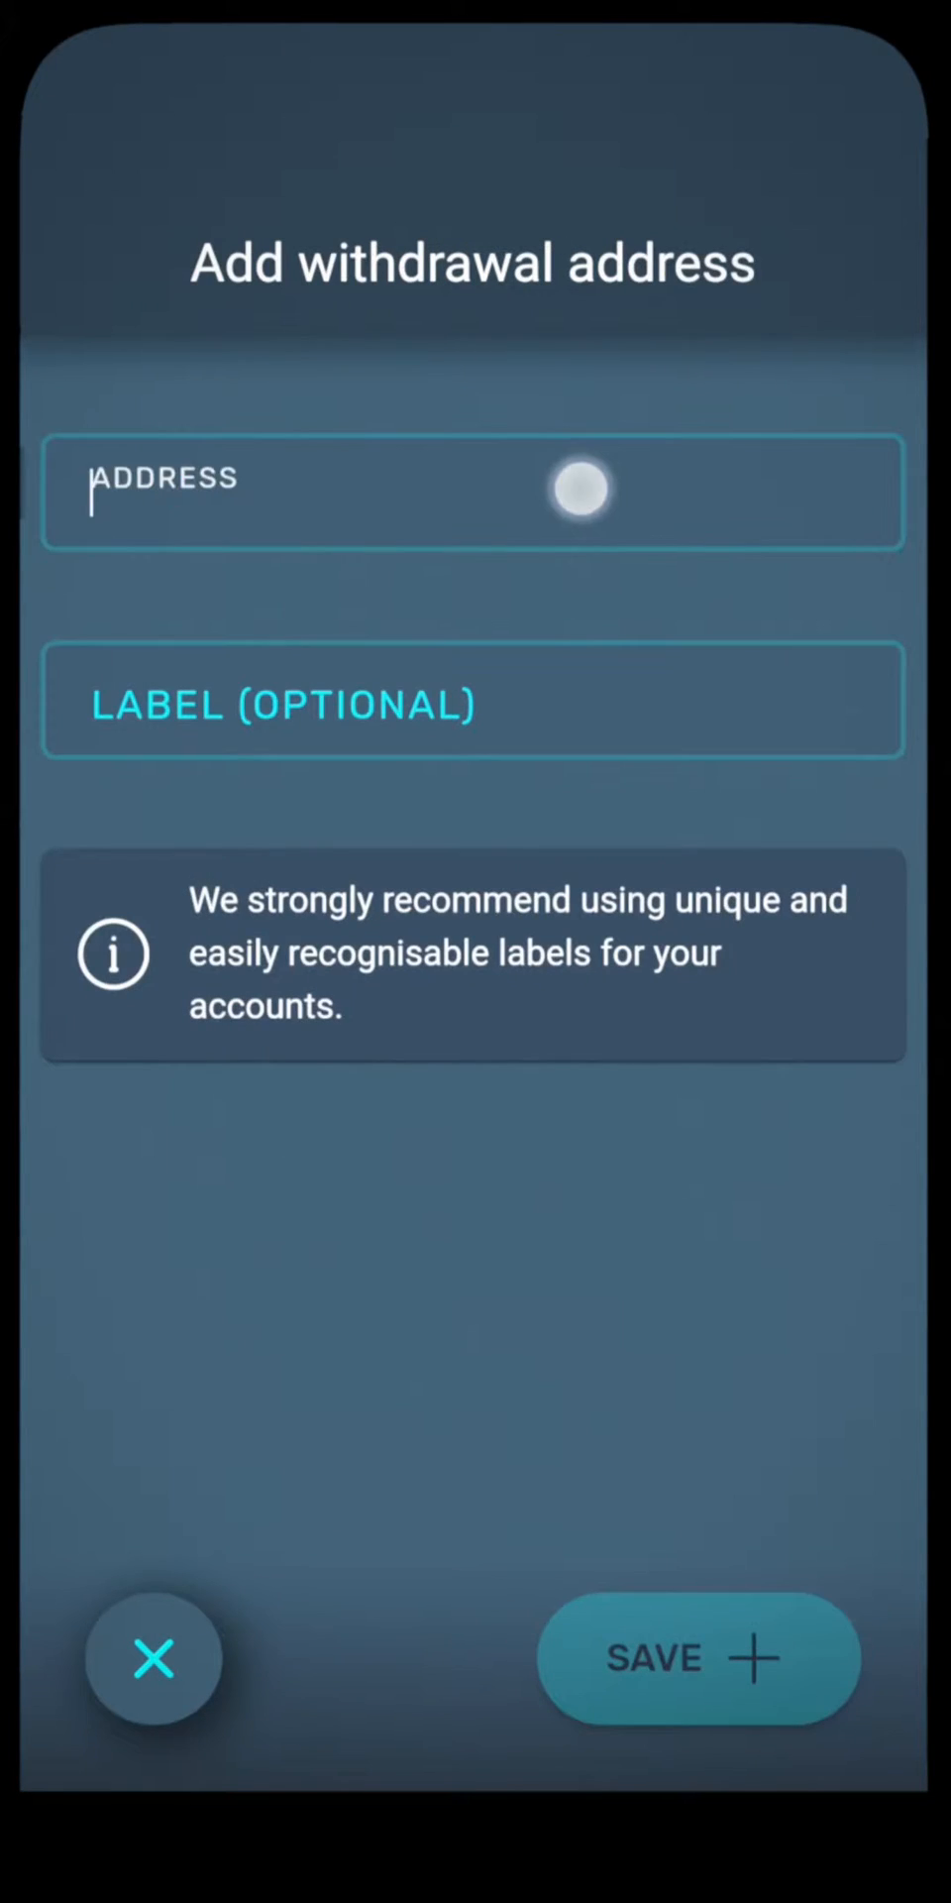
- Save the pasted wallet address with the label Tutorial, then bring up recent apps
click(474, 491)
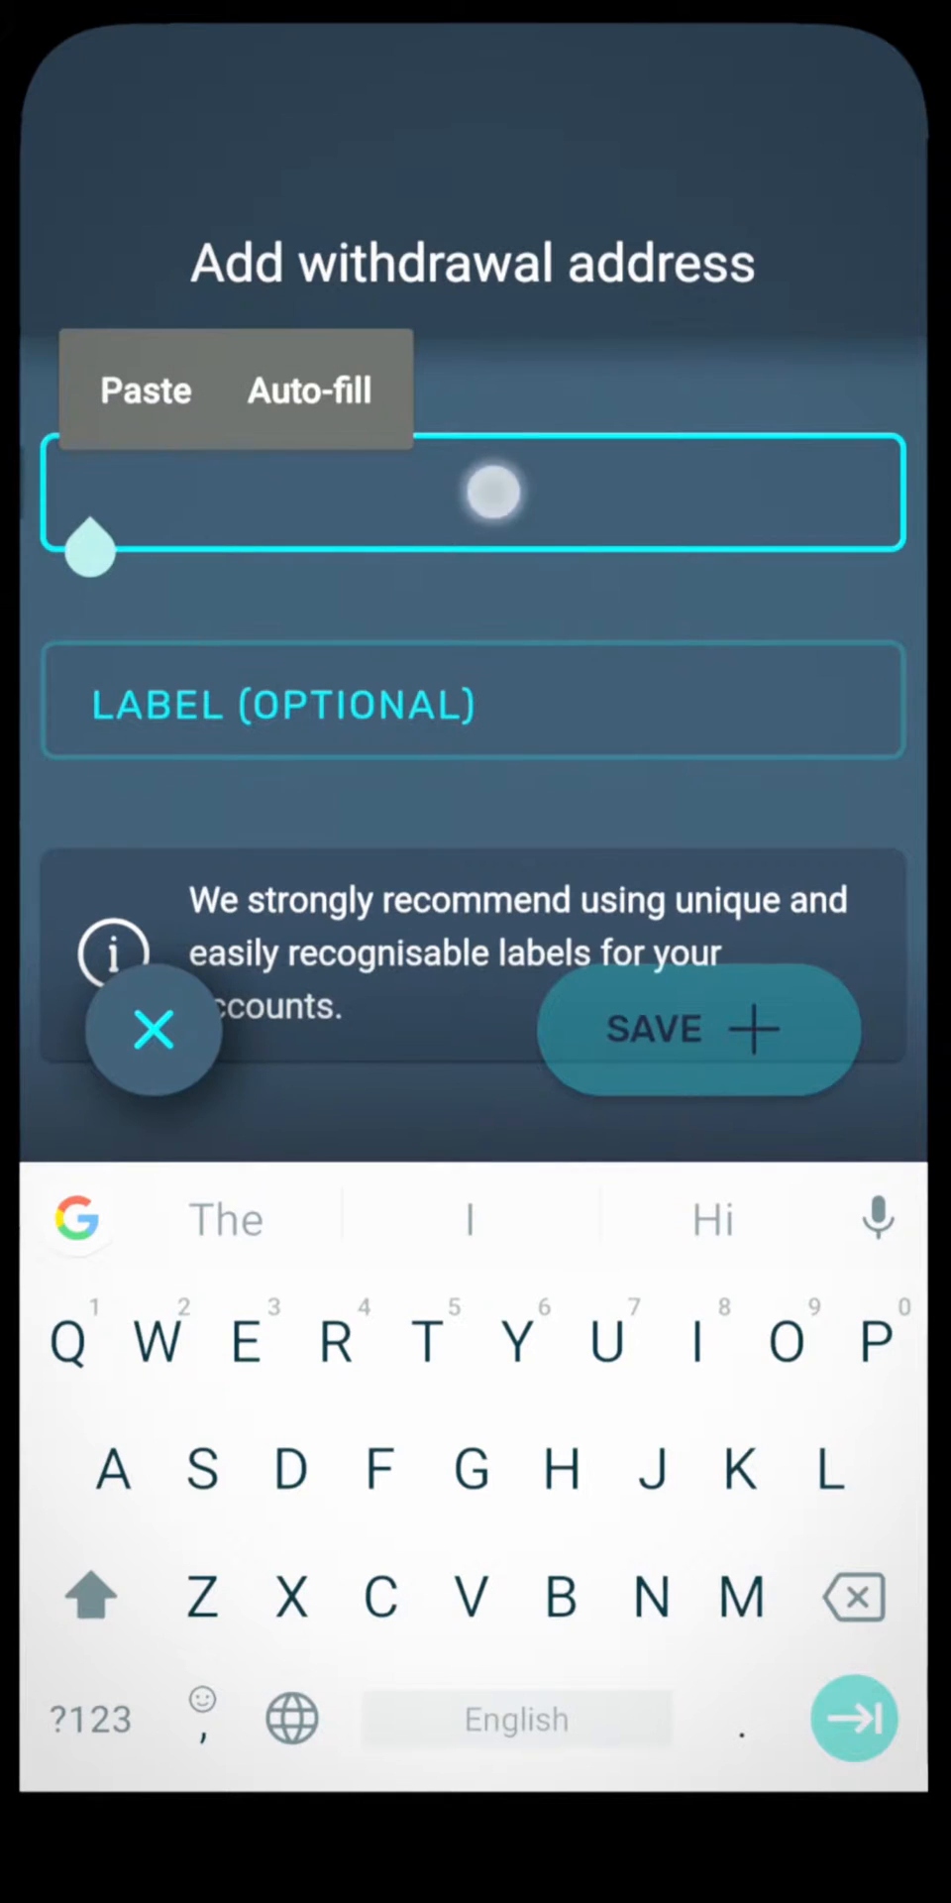
click(143, 390)
text(Tutor)
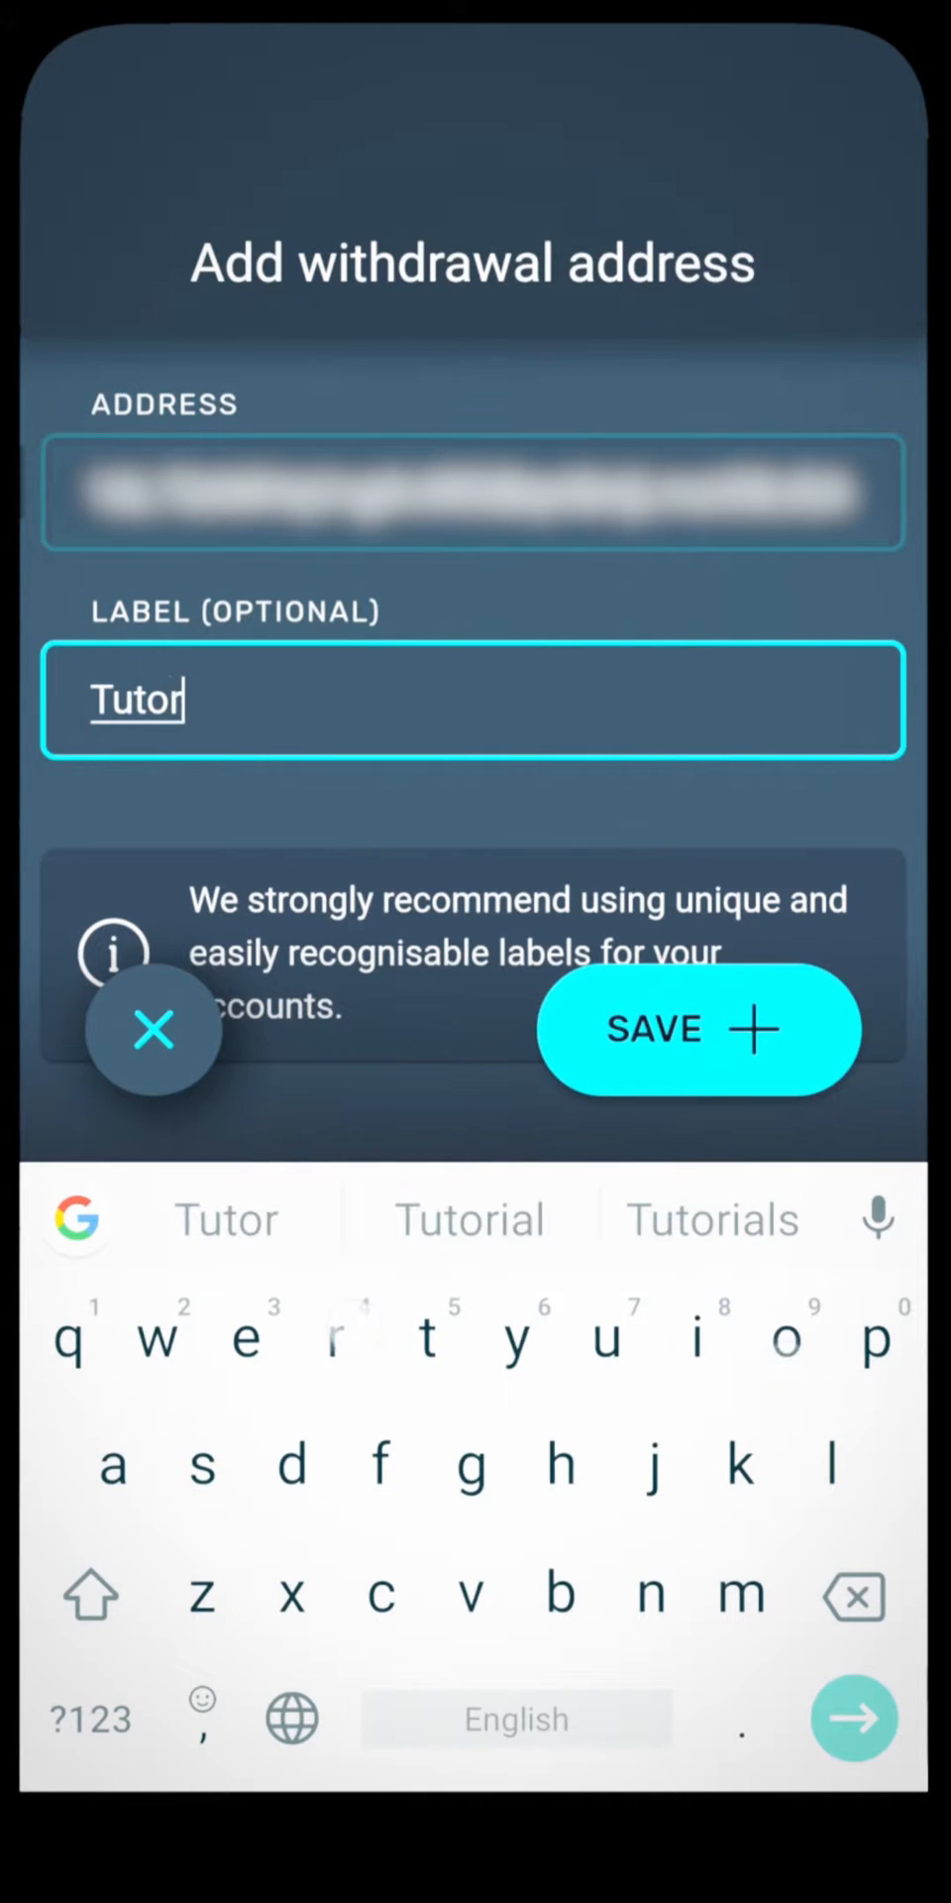
click(468, 1217)
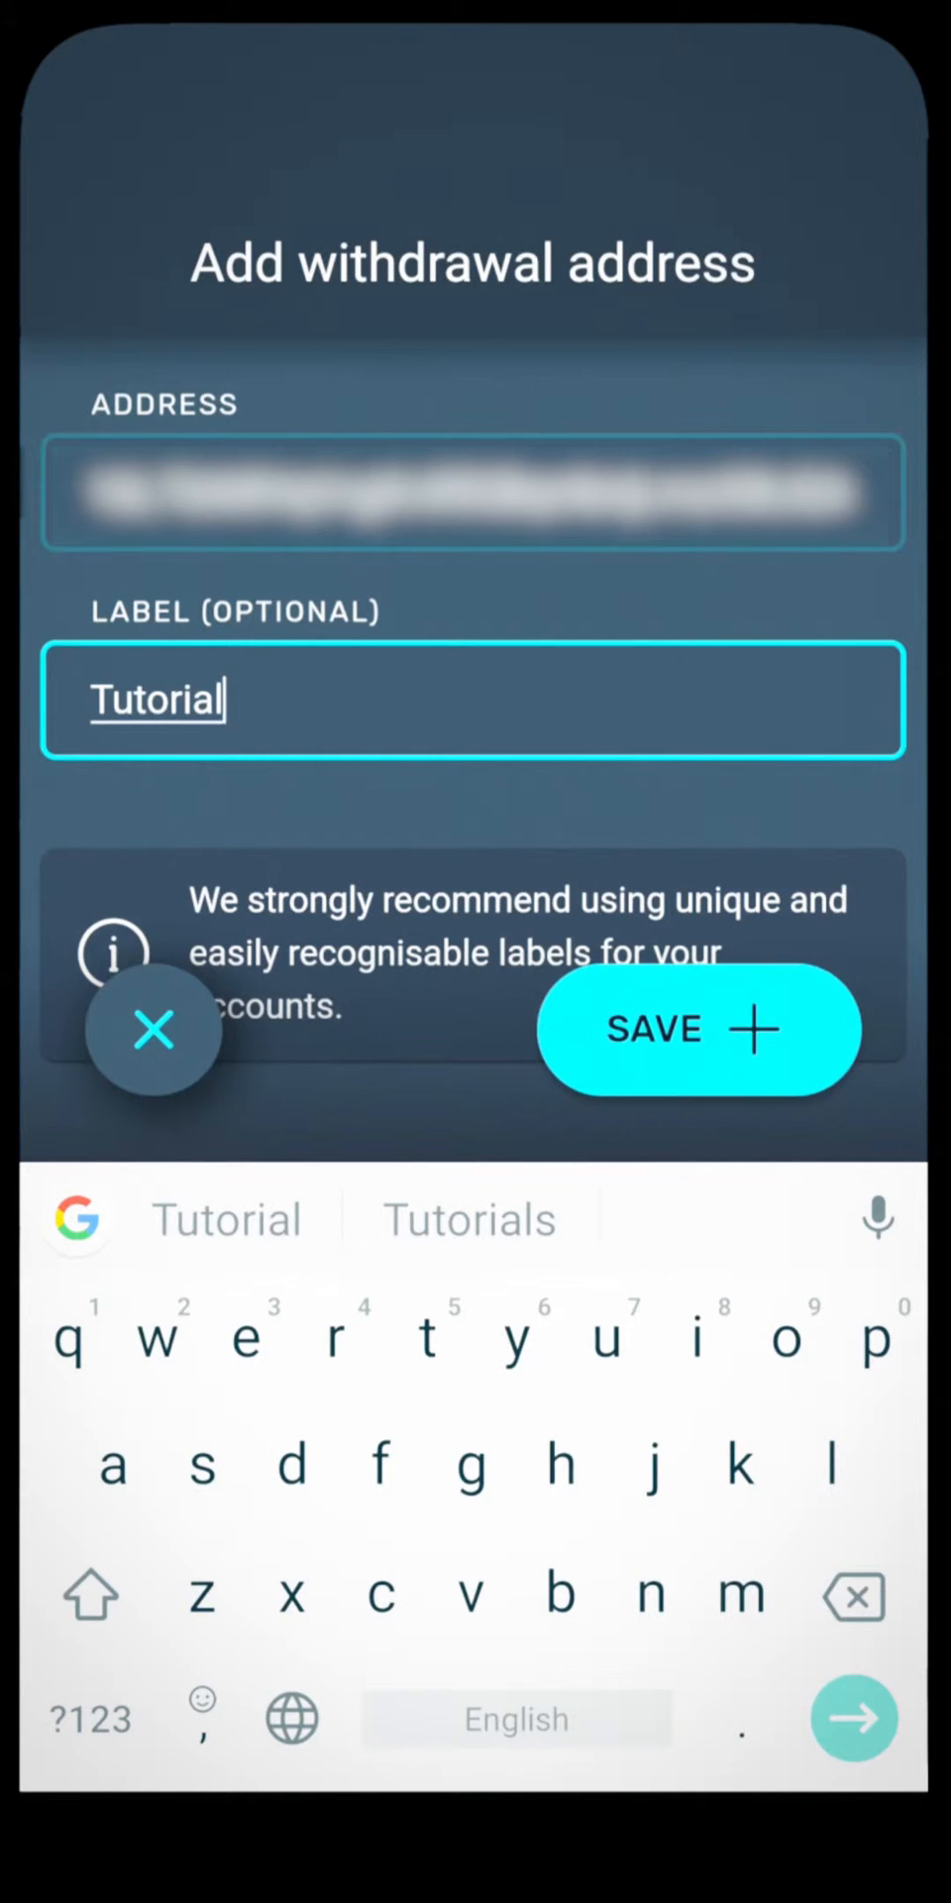
click(700, 1028)
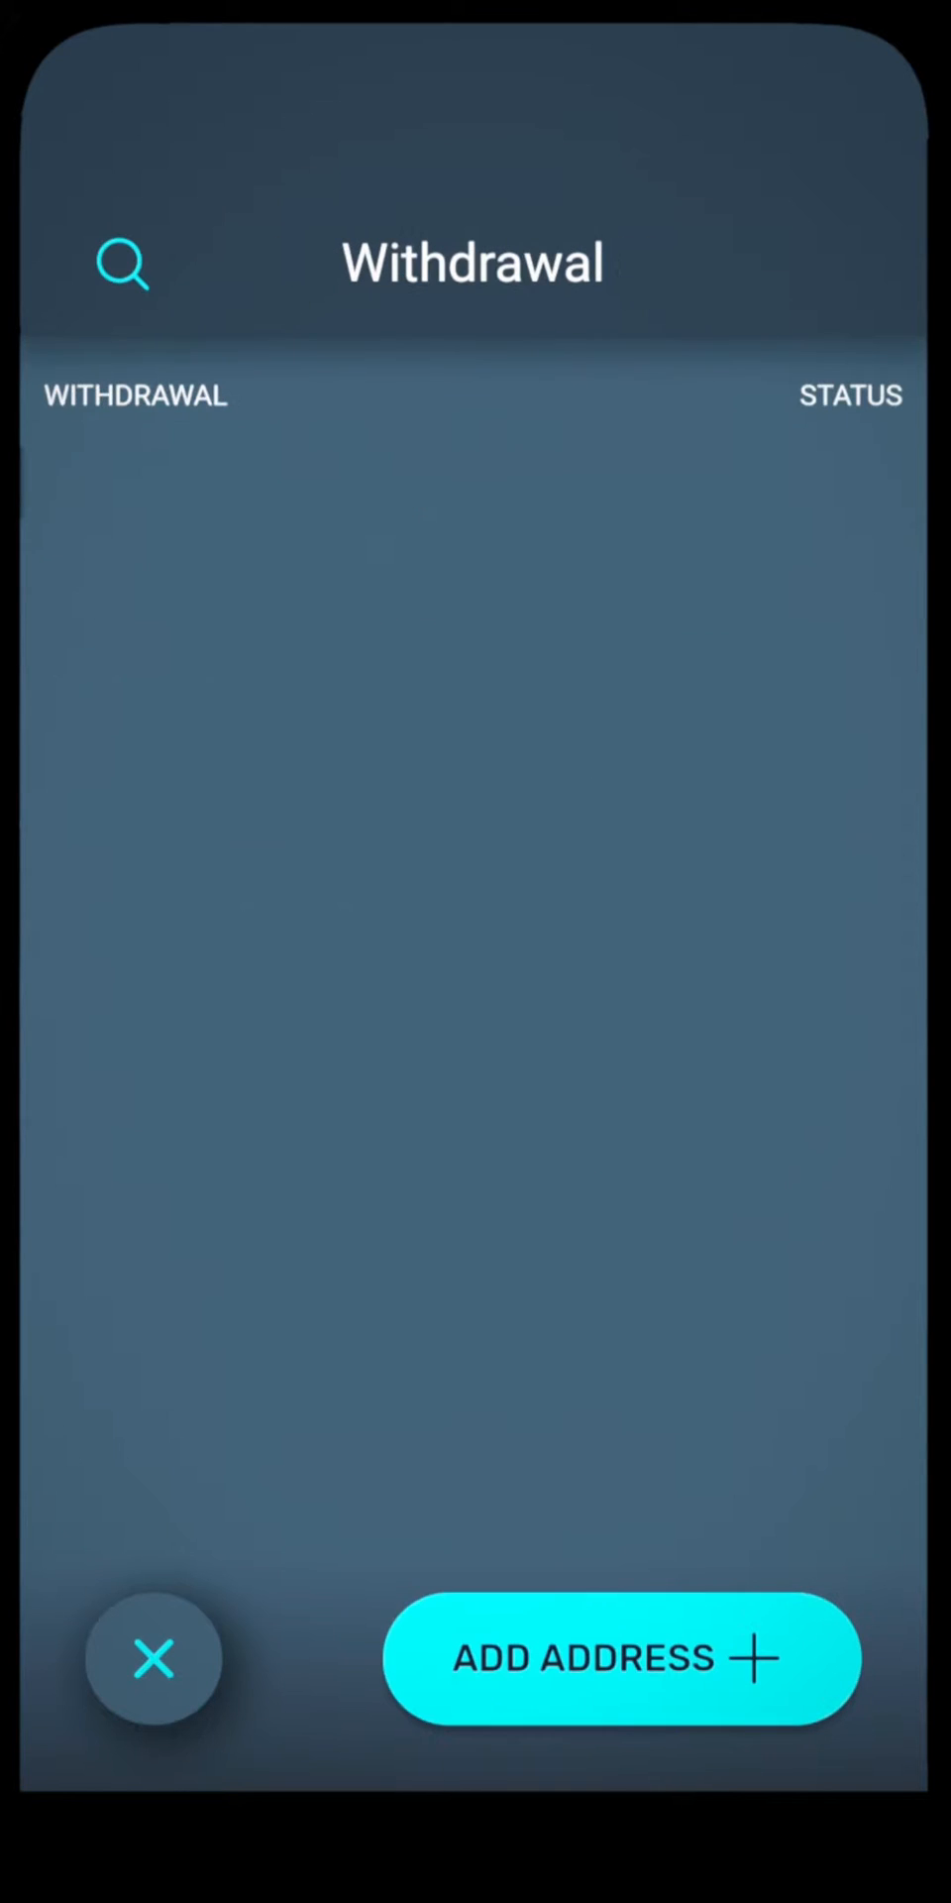
click(620, 1659)
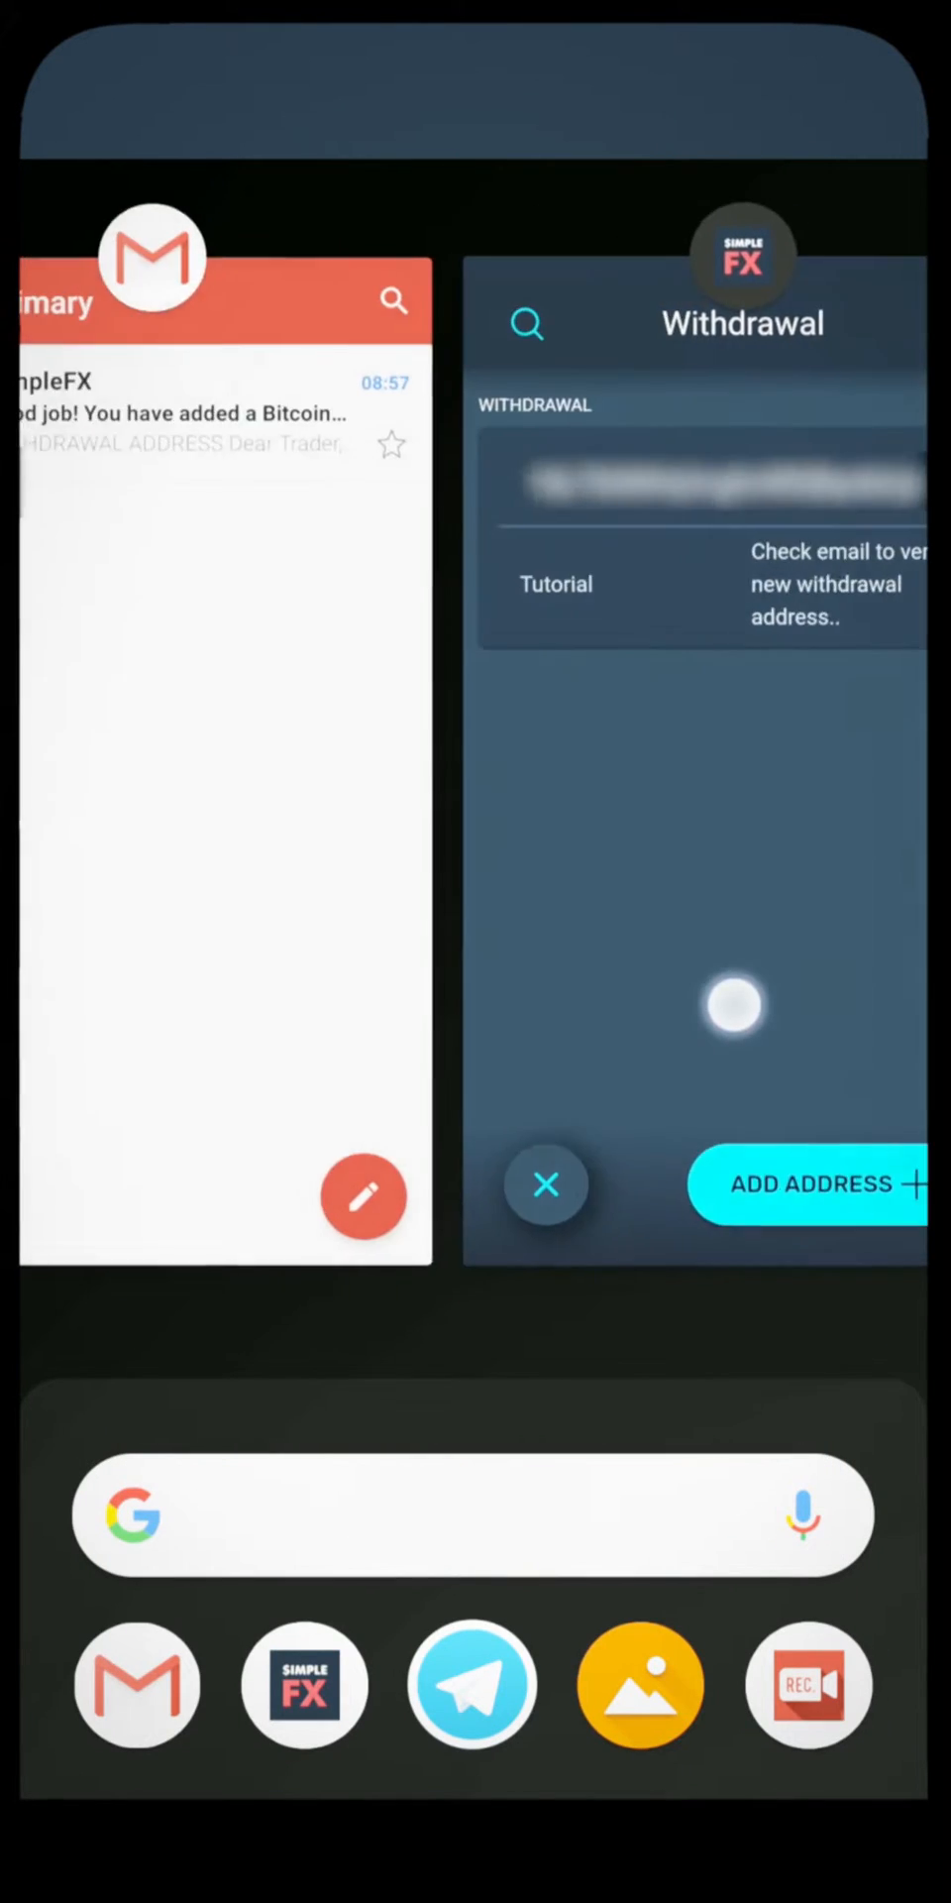
- Verify the new withdrawal address from the SimpleFX confirmation email in Gmail
click(224, 777)
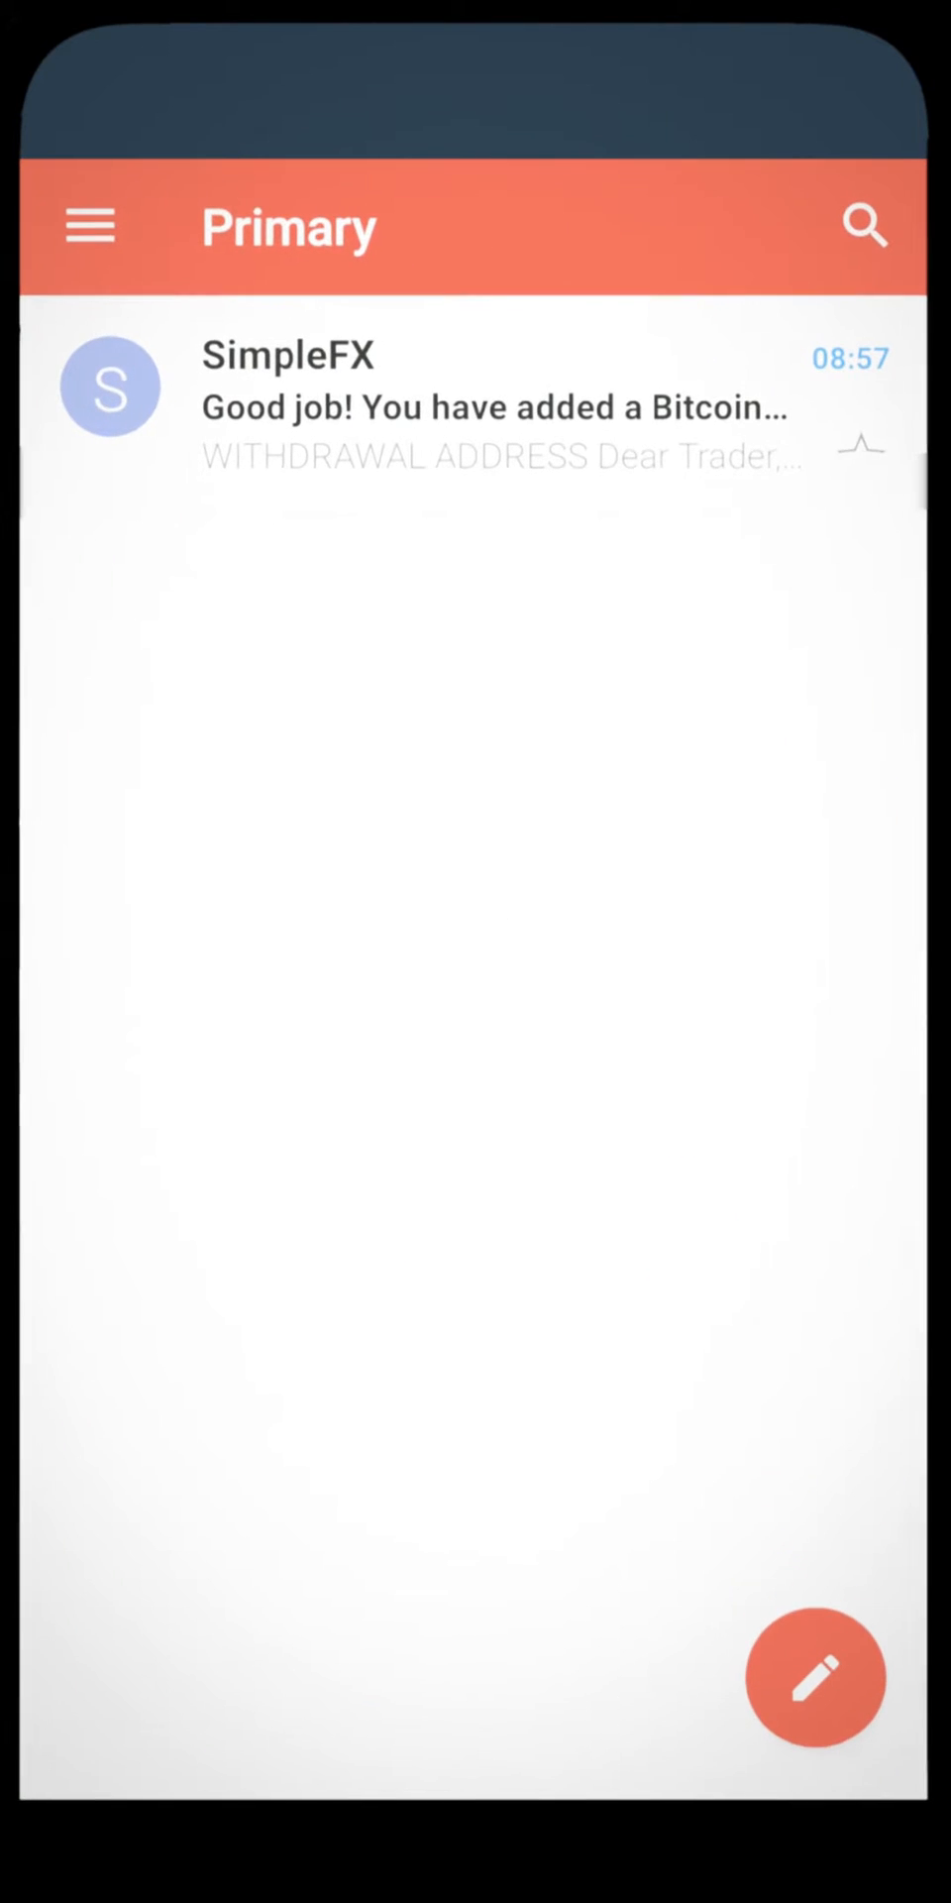
click(485, 406)
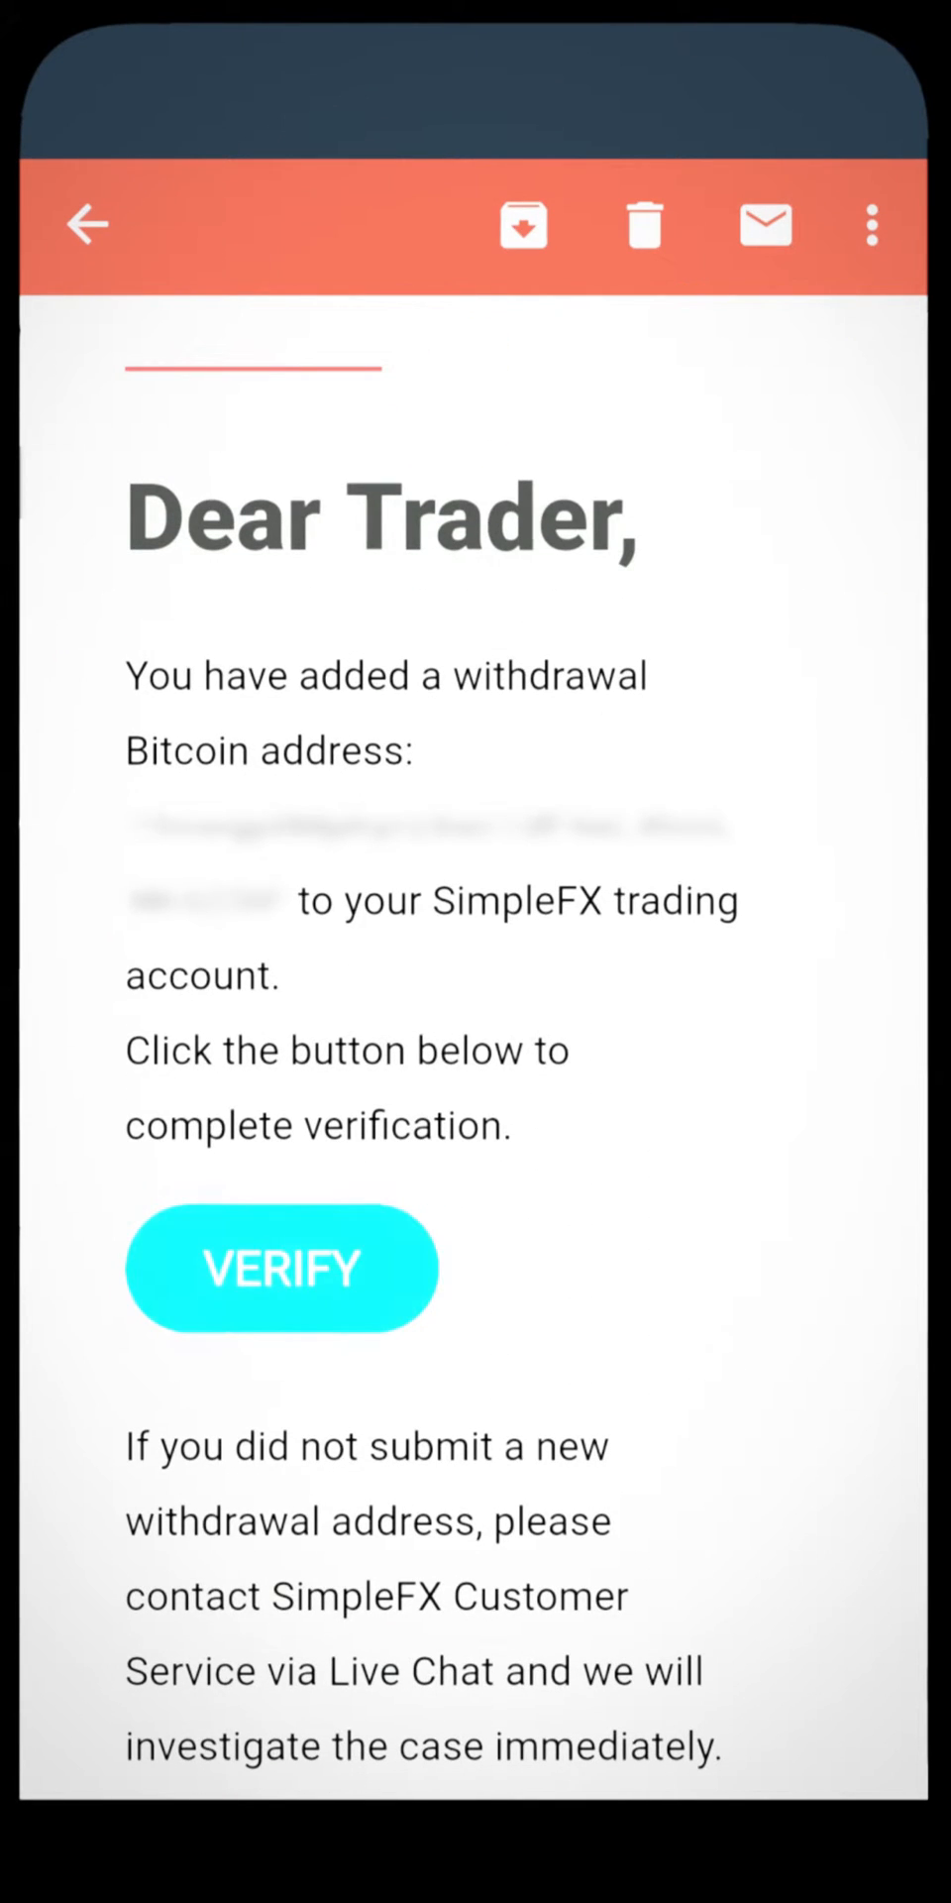
click(282, 1267)
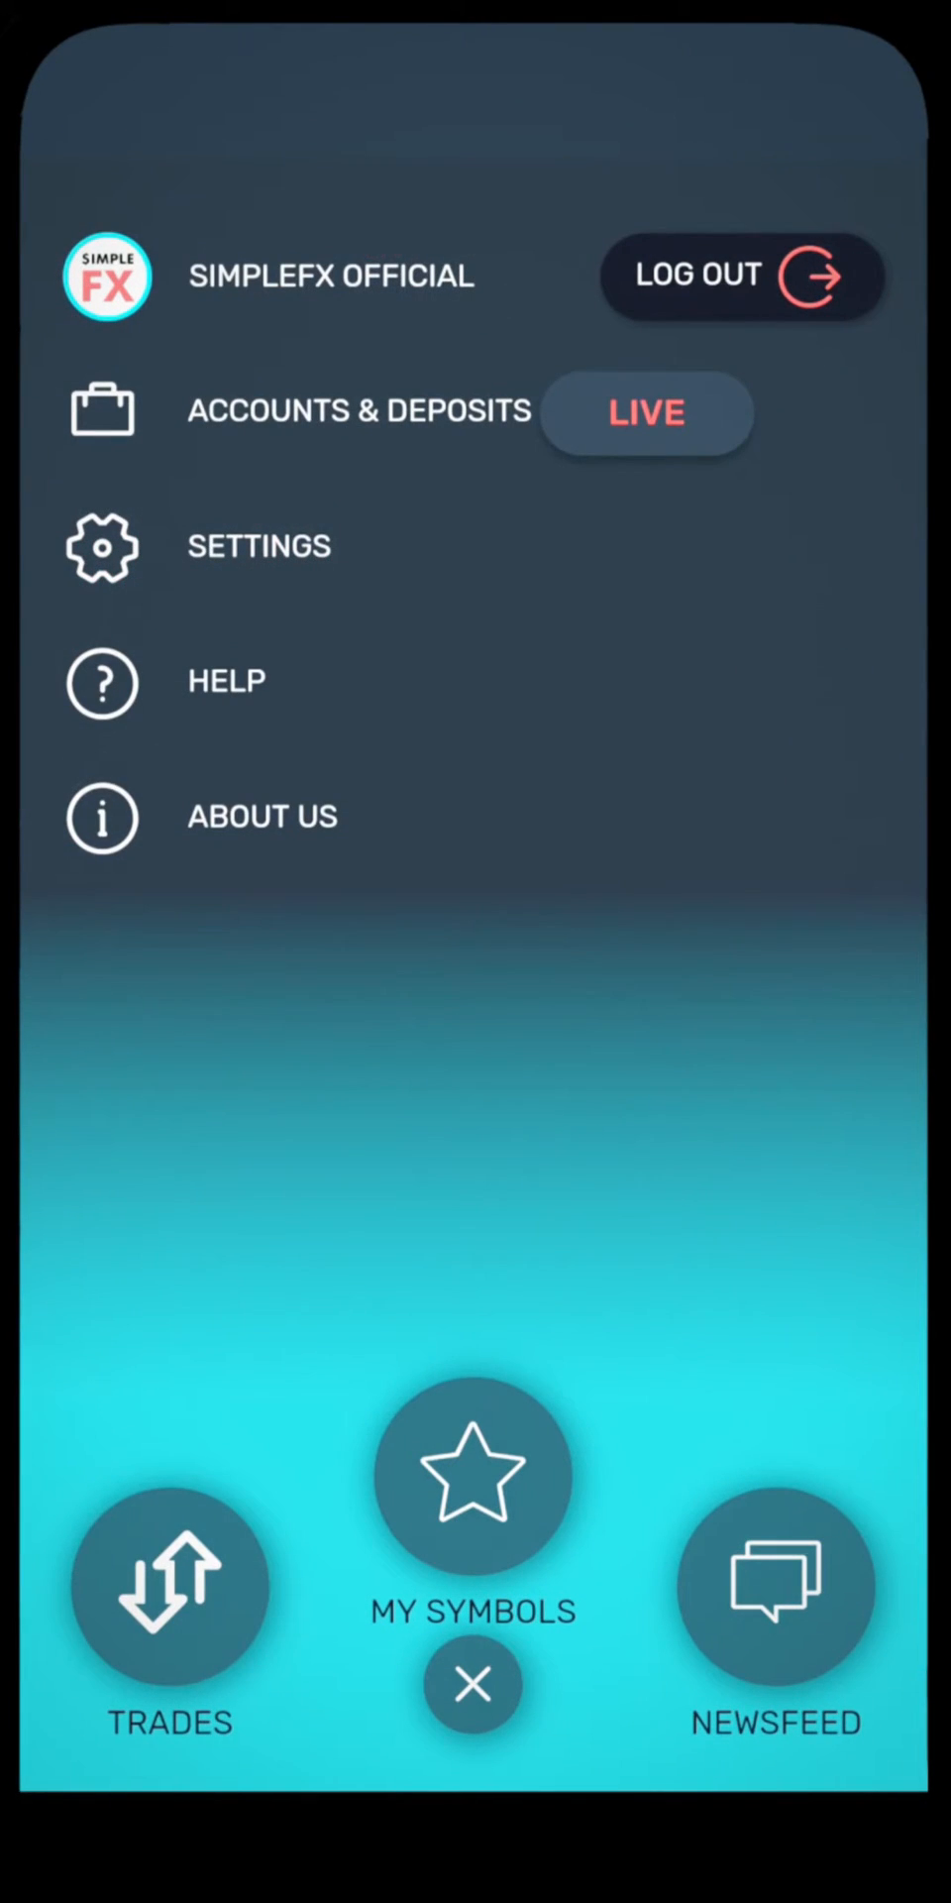
click(359, 408)
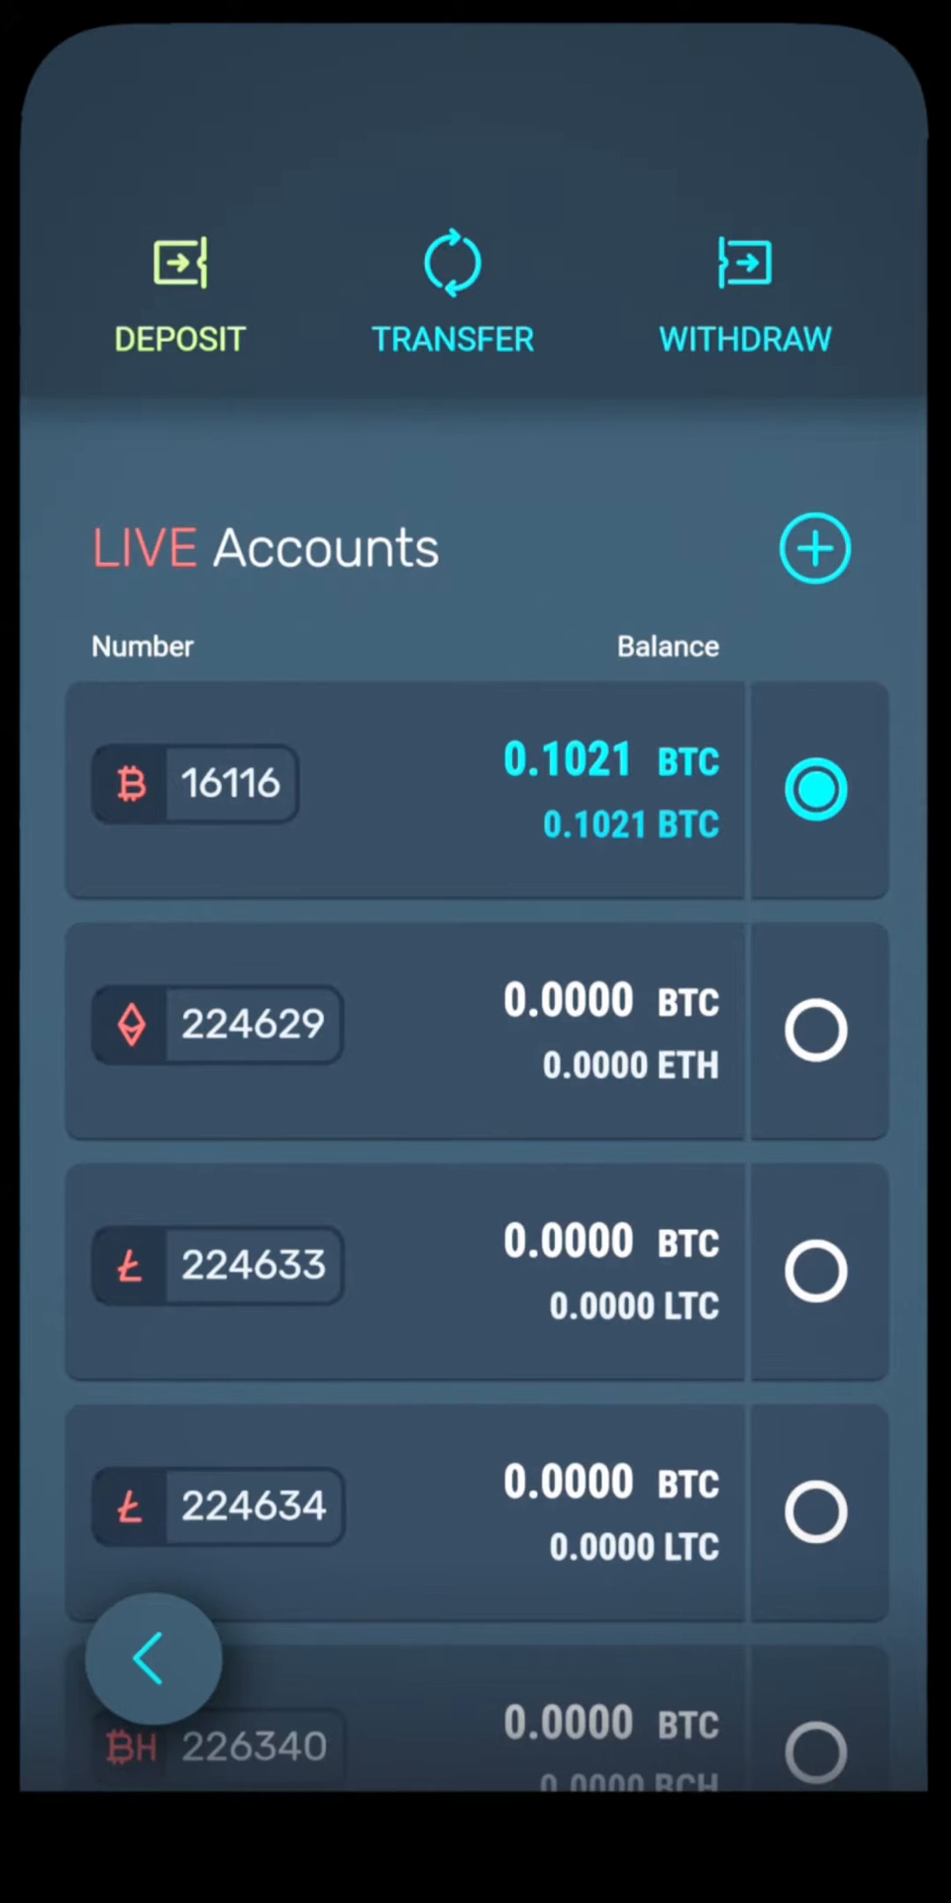
click(452, 292)
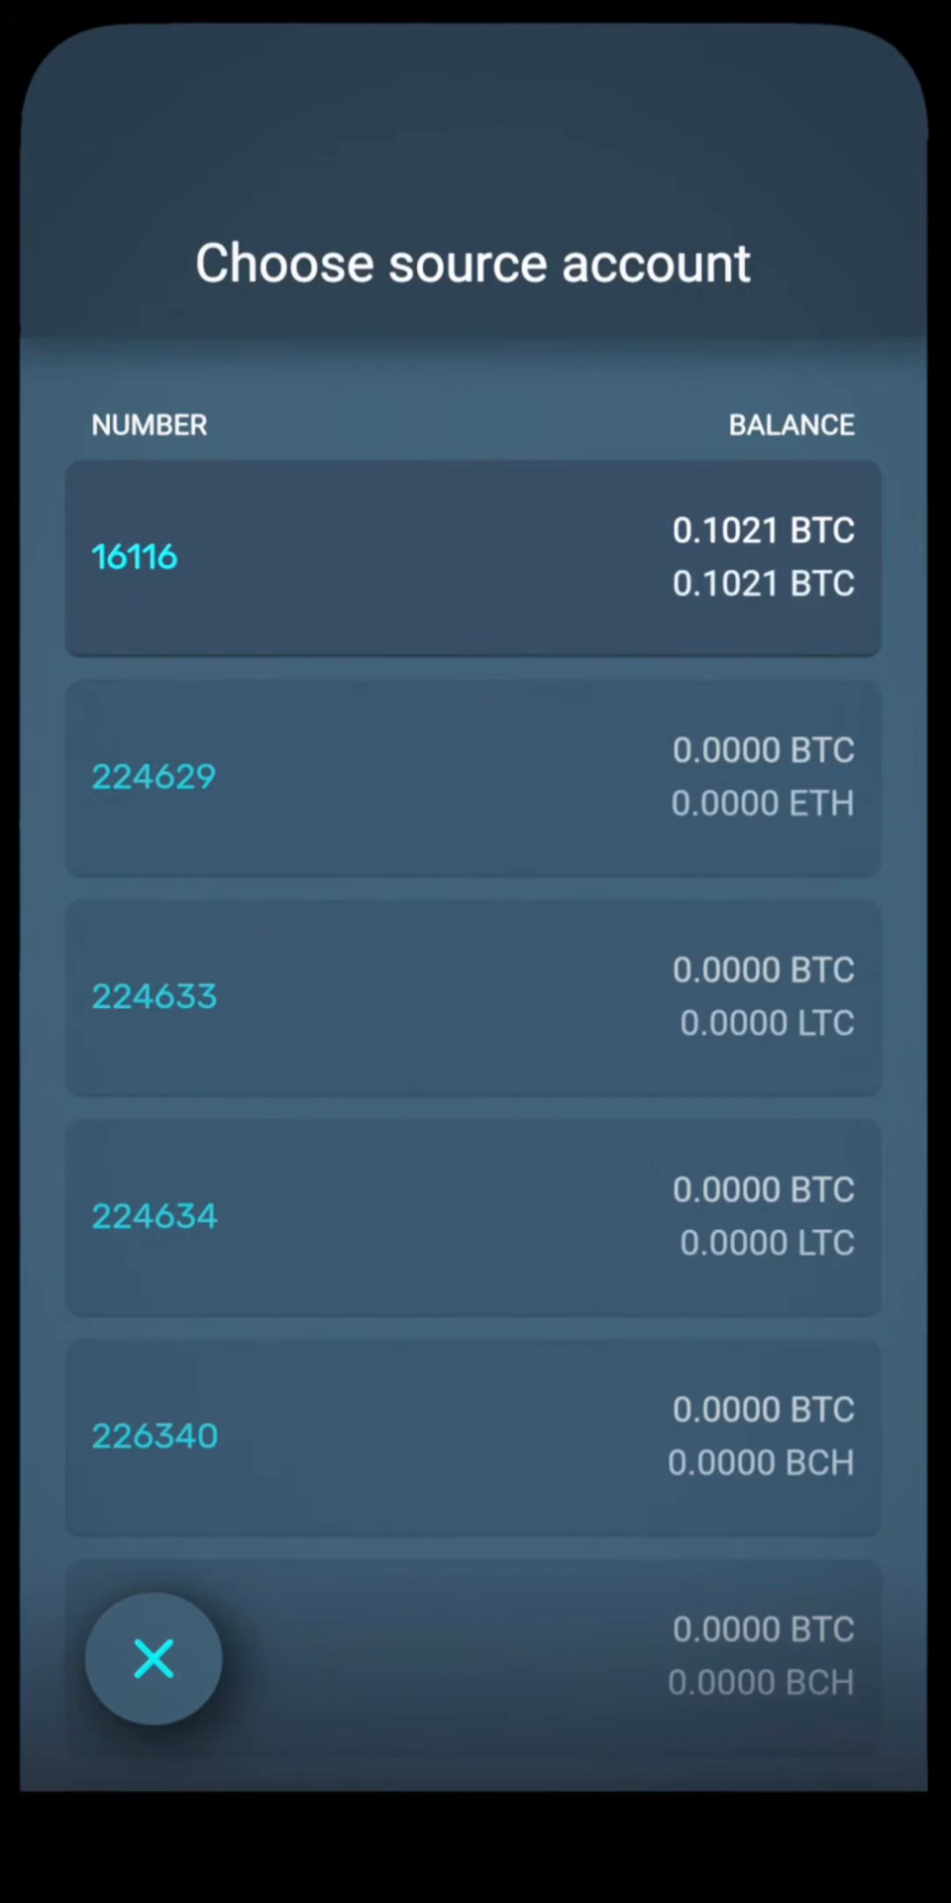
click(473, 559)
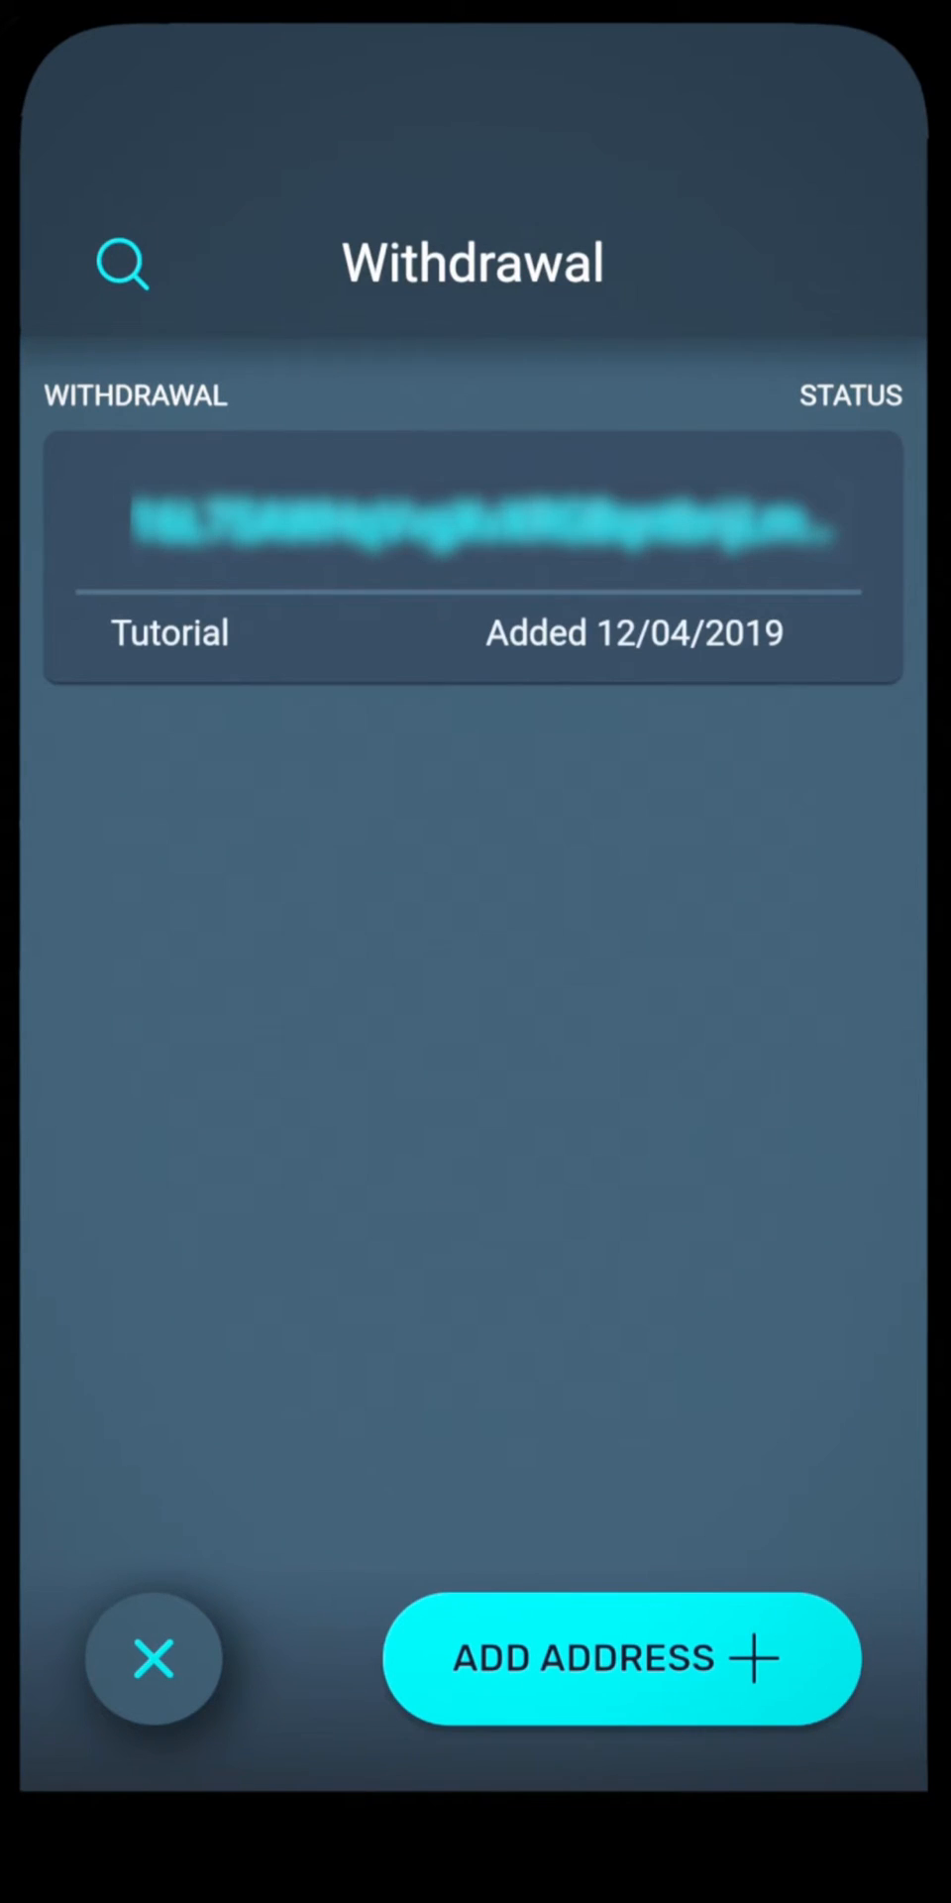
click(473, 559)
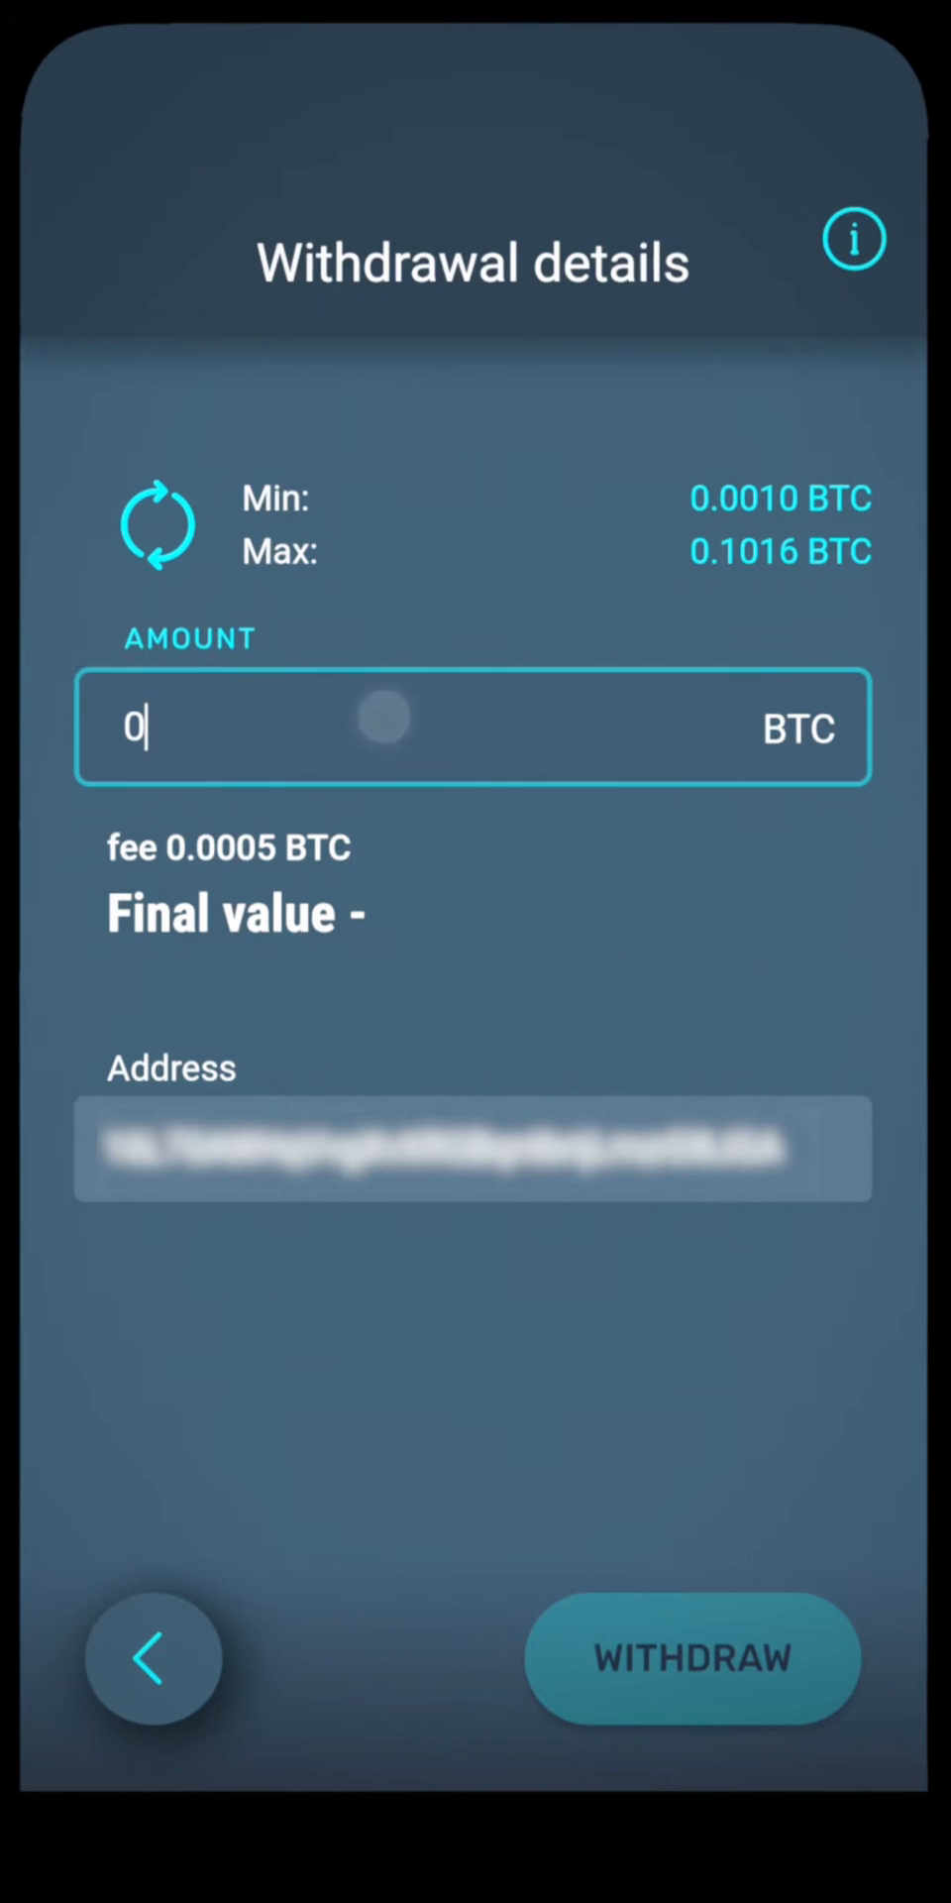
- Submit a 0.001 BTC withdrawal and acknowledge the success message
click(474, 727)
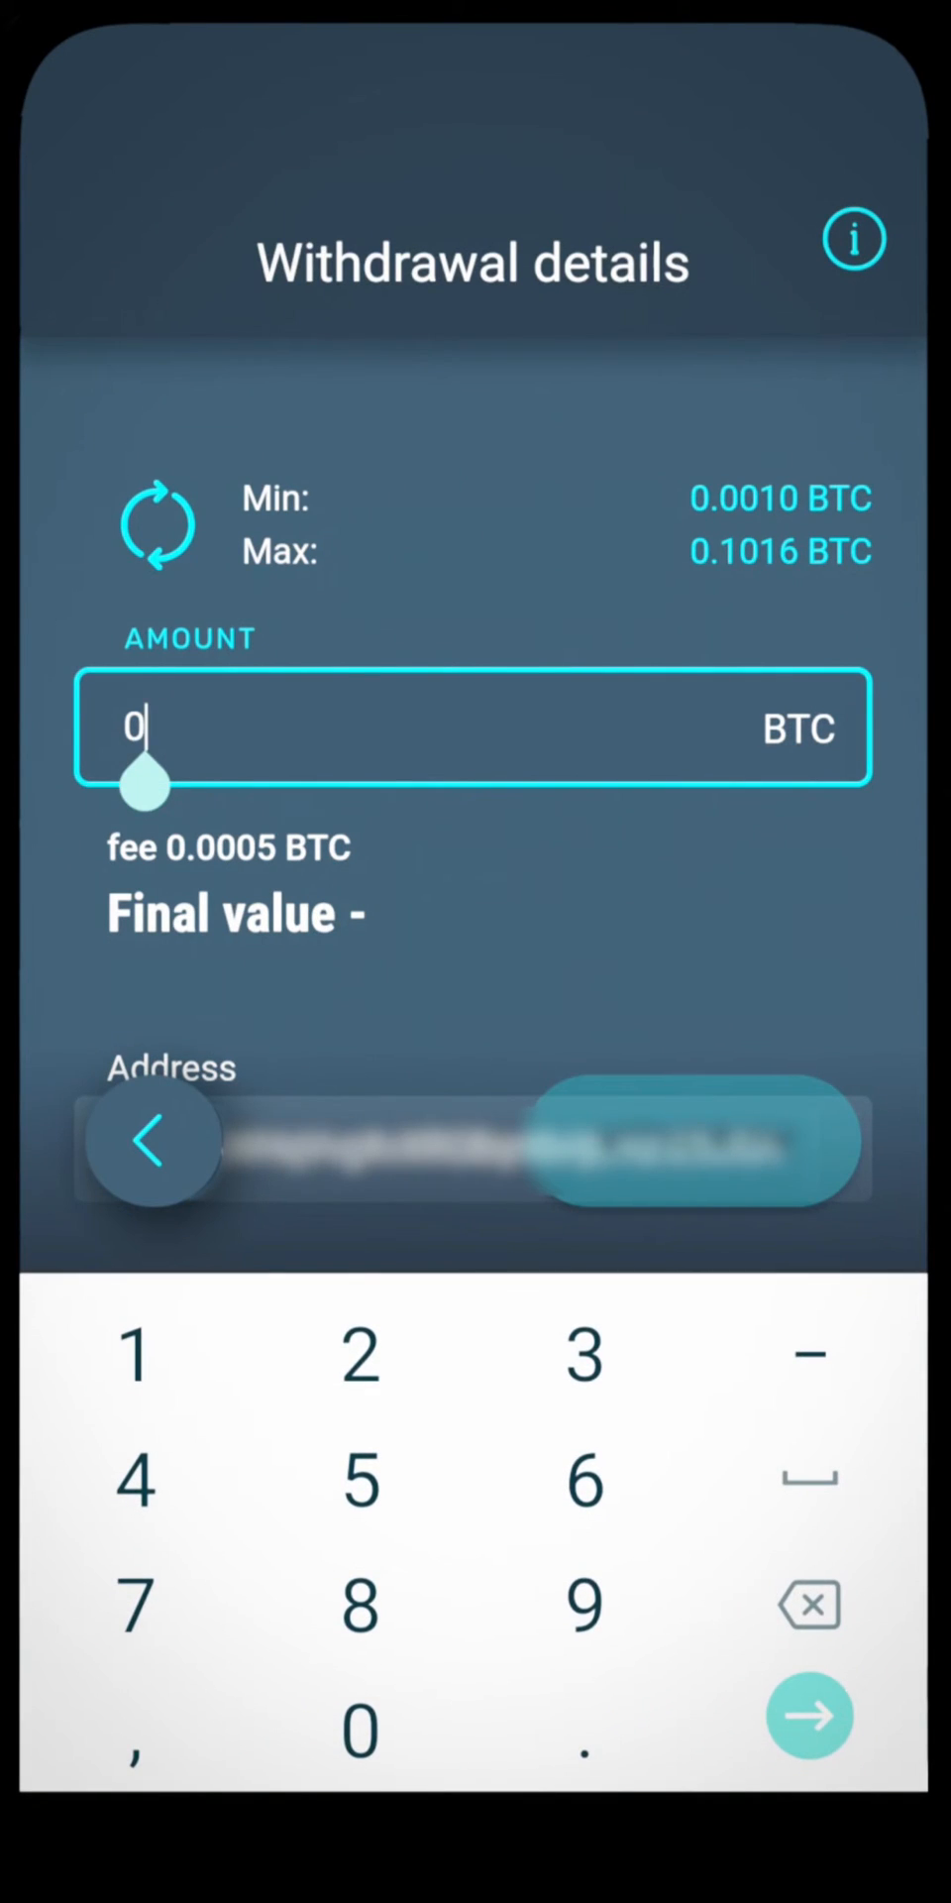
click(582, 1732)
text(.001)
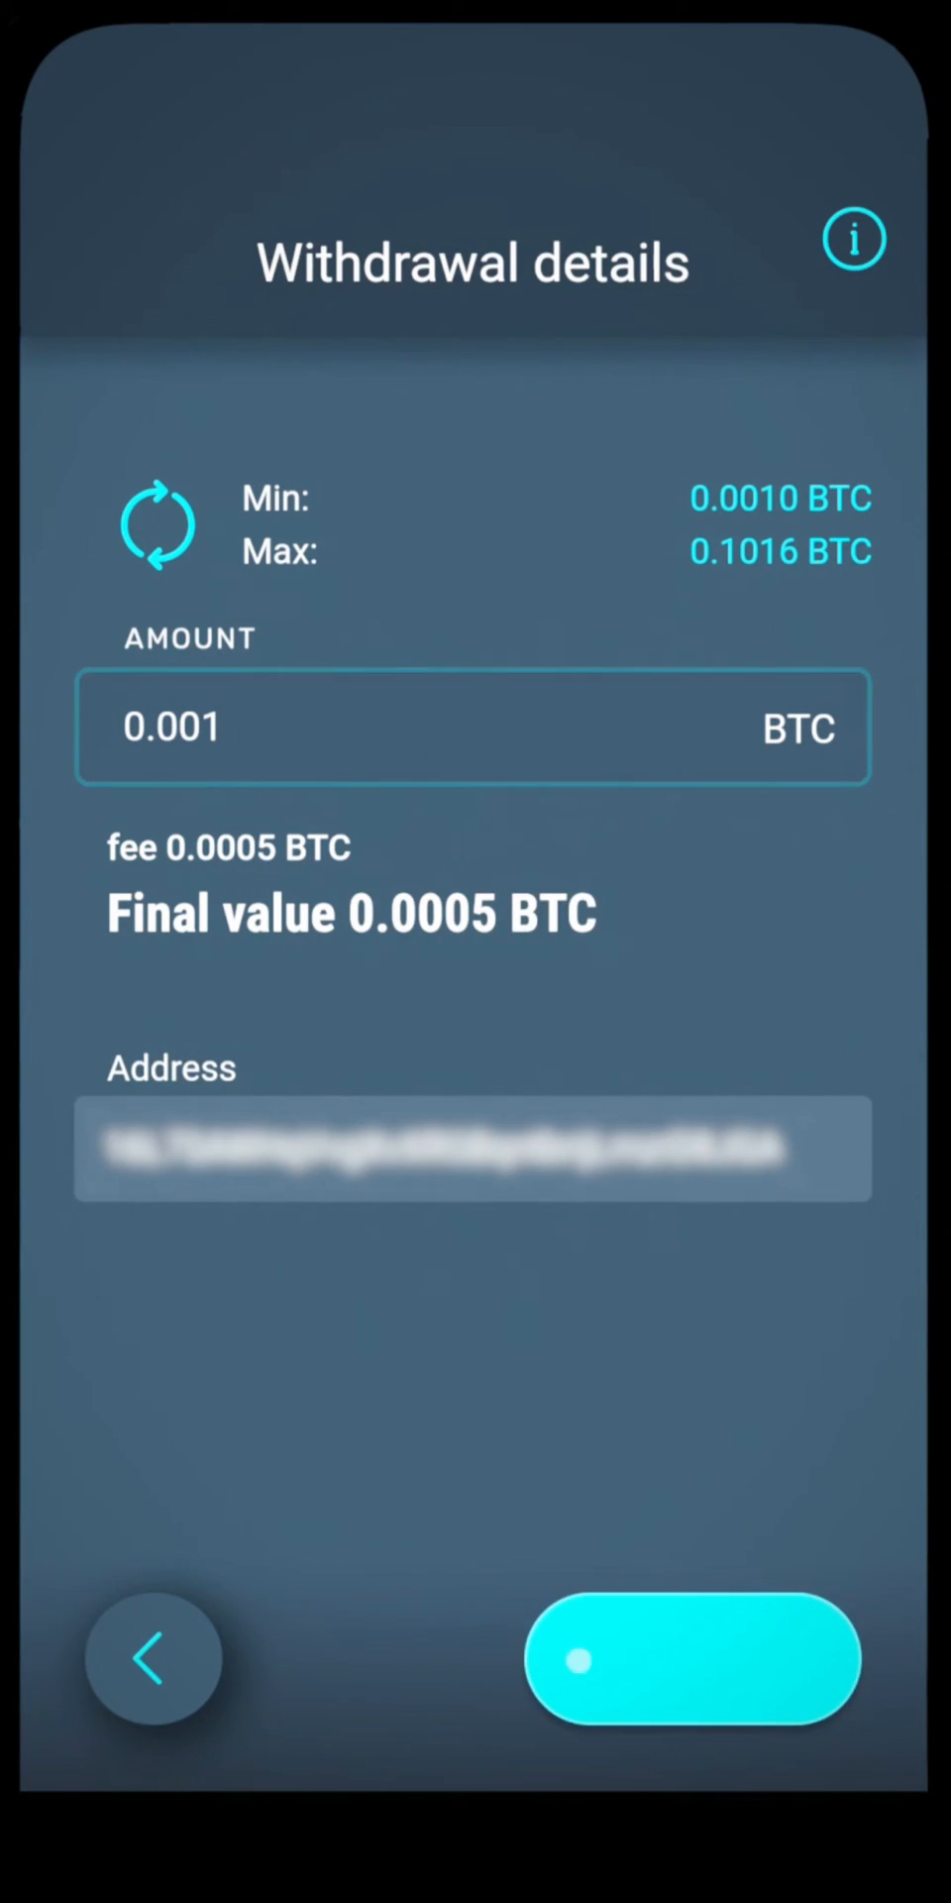
click(693, 1657)
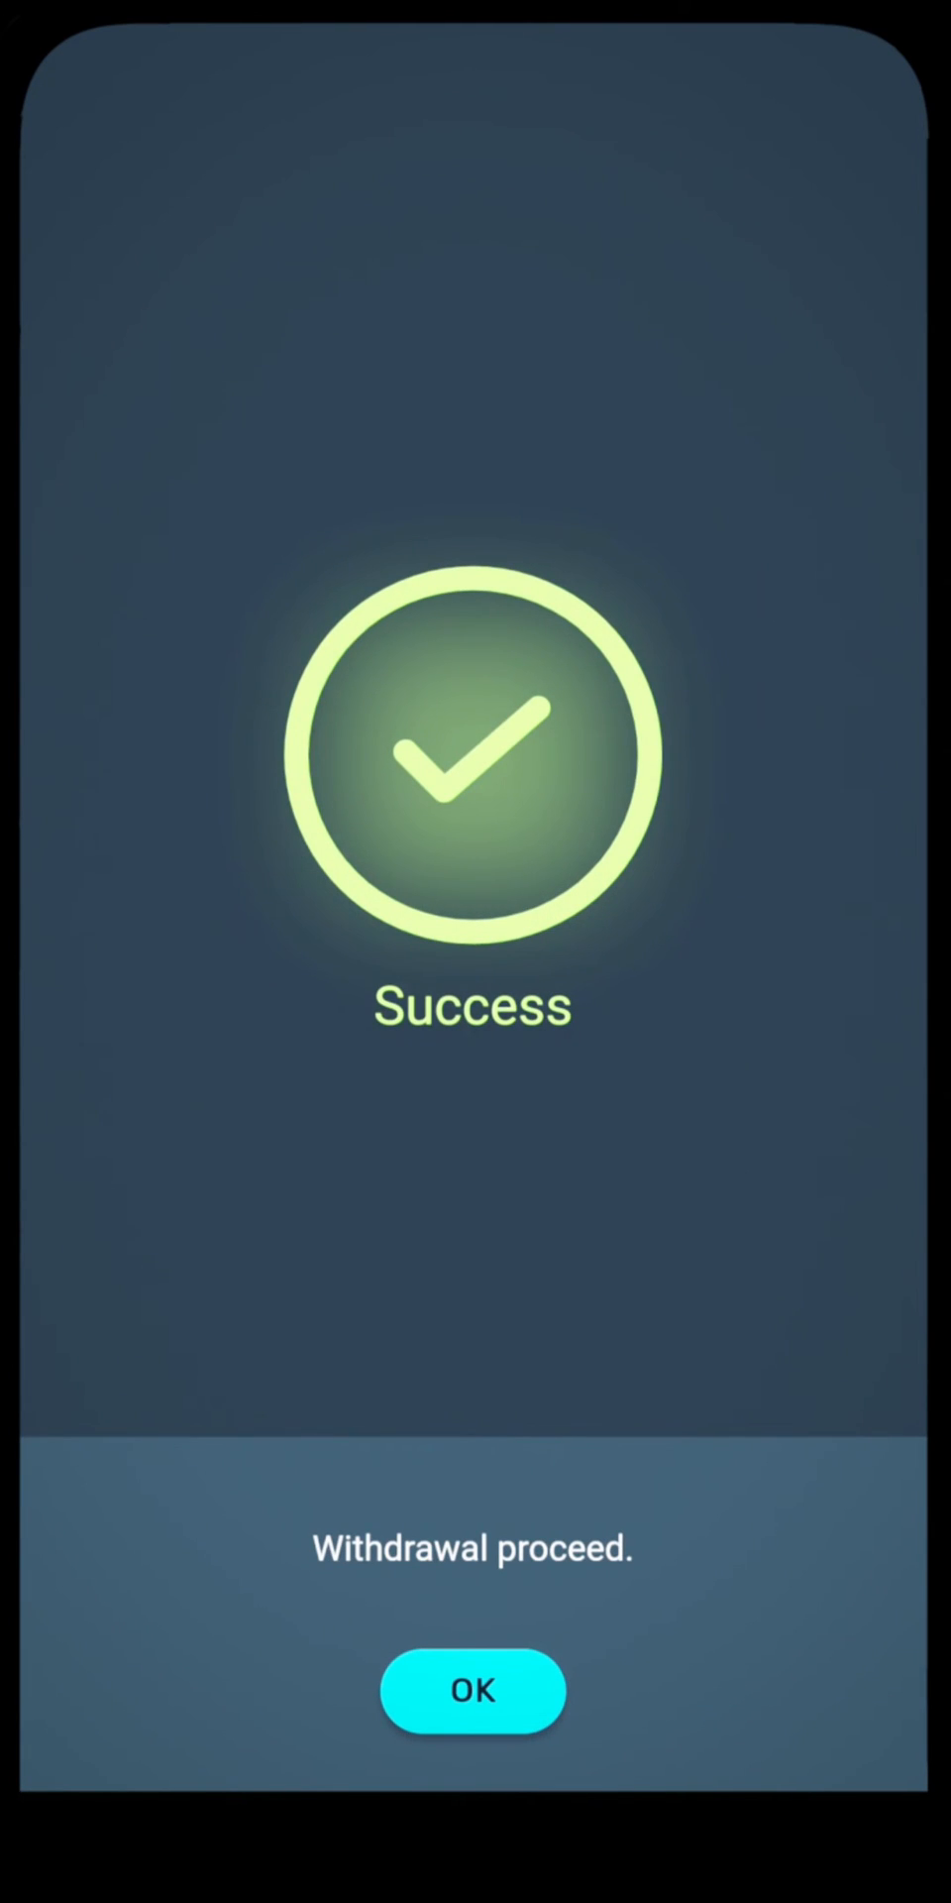
click(472, 1691)
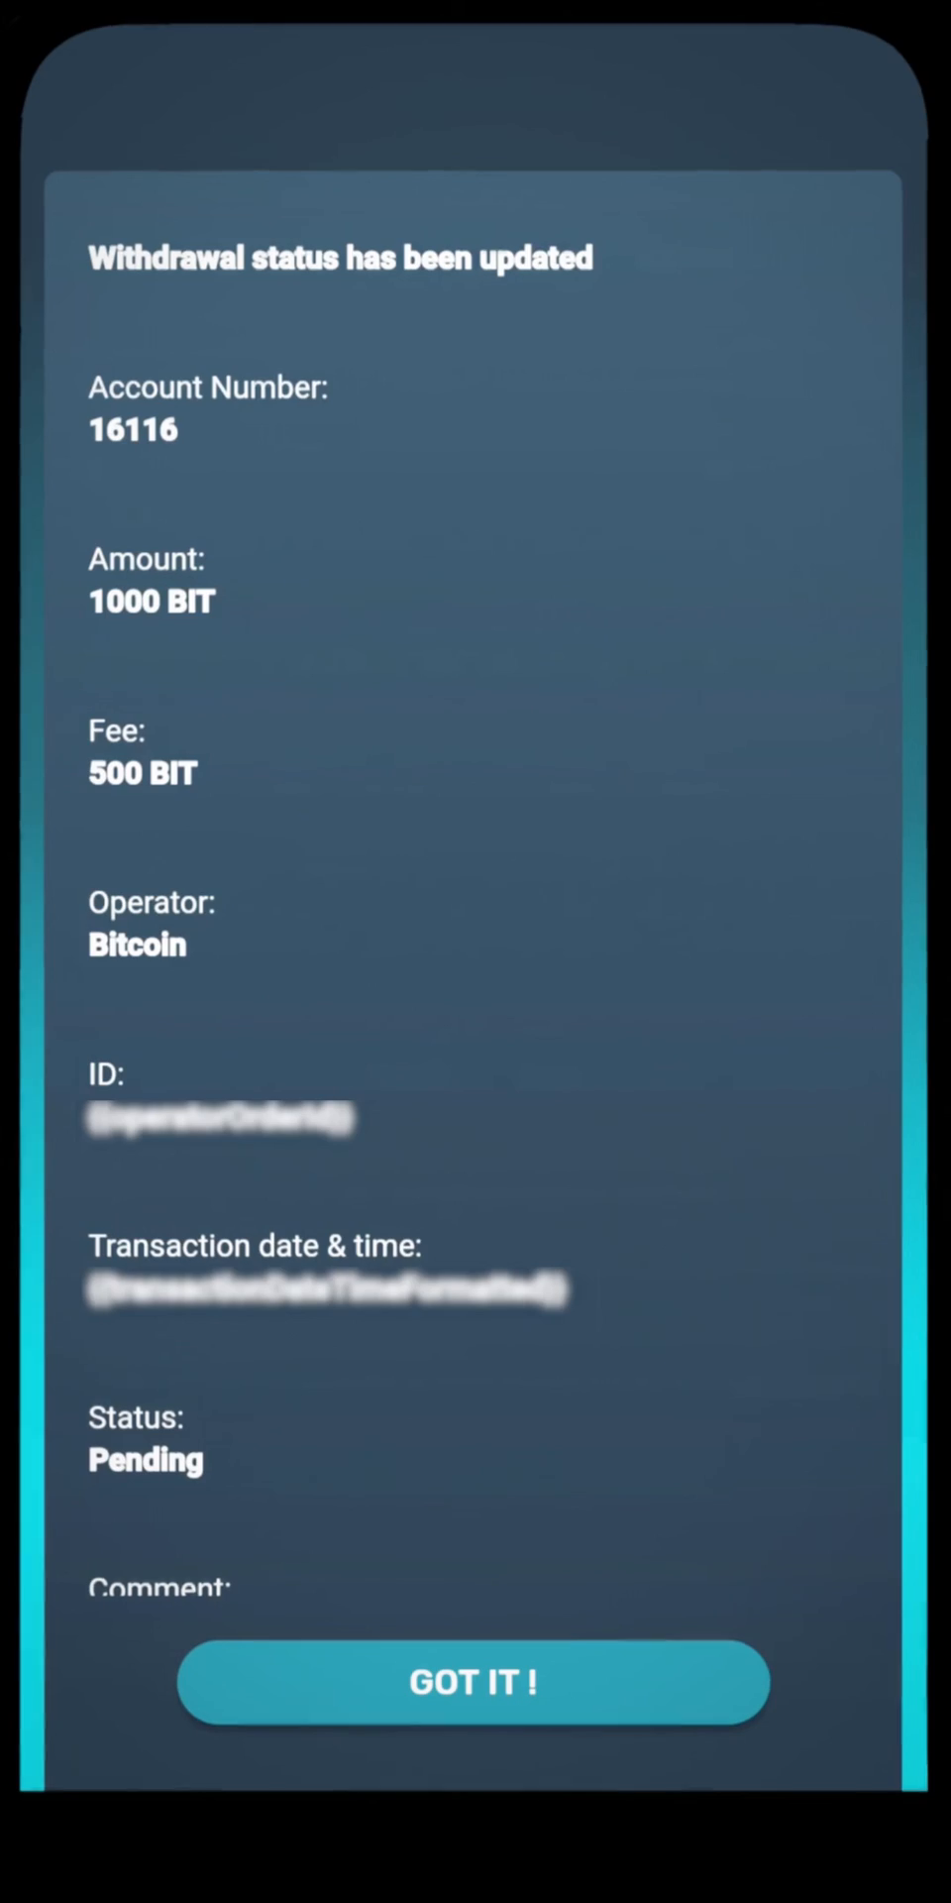